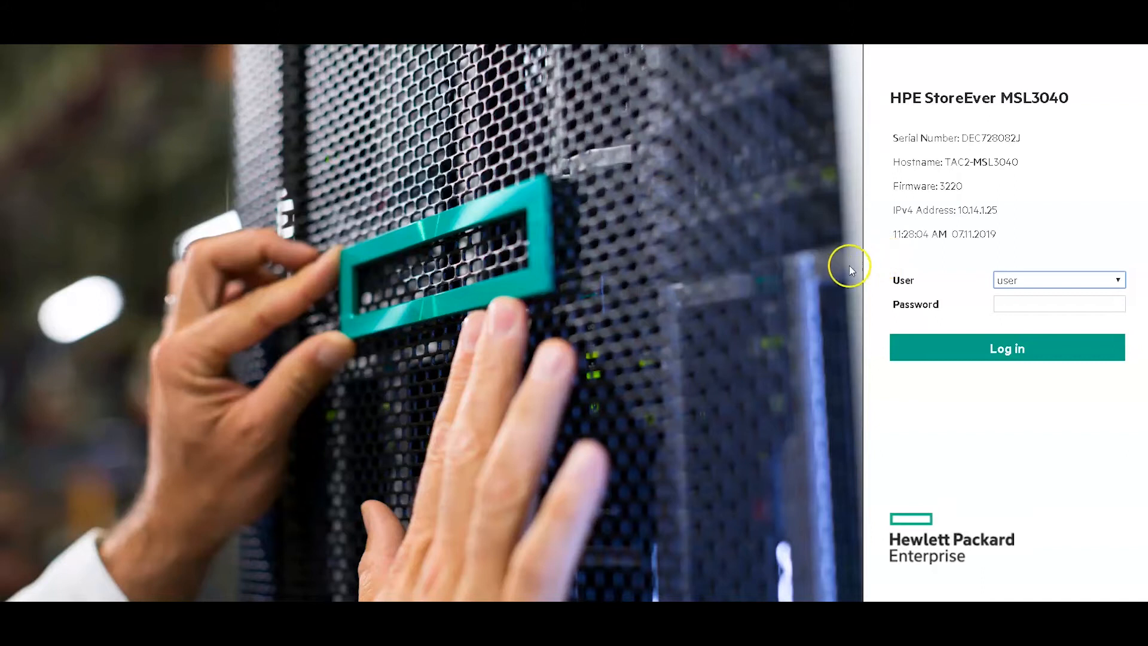
mouse_move(930, 137)
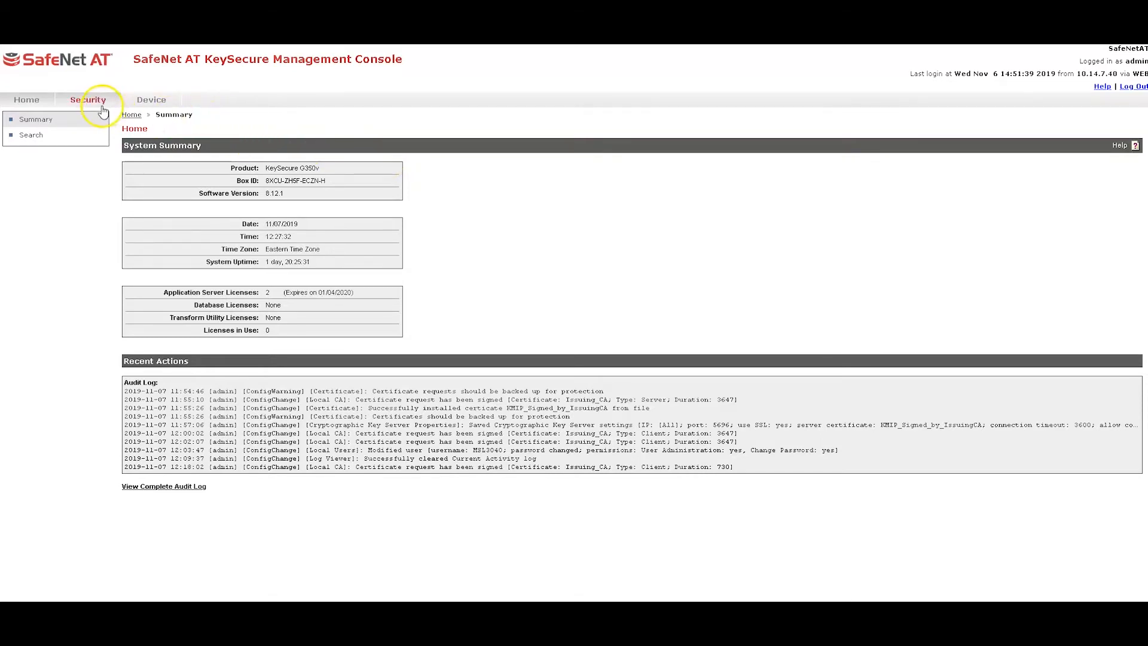
Step: Review the Default trusted CA list with Integrations_CA and Issuing_CA, then view the SSL certificates
left_click(87, 100)
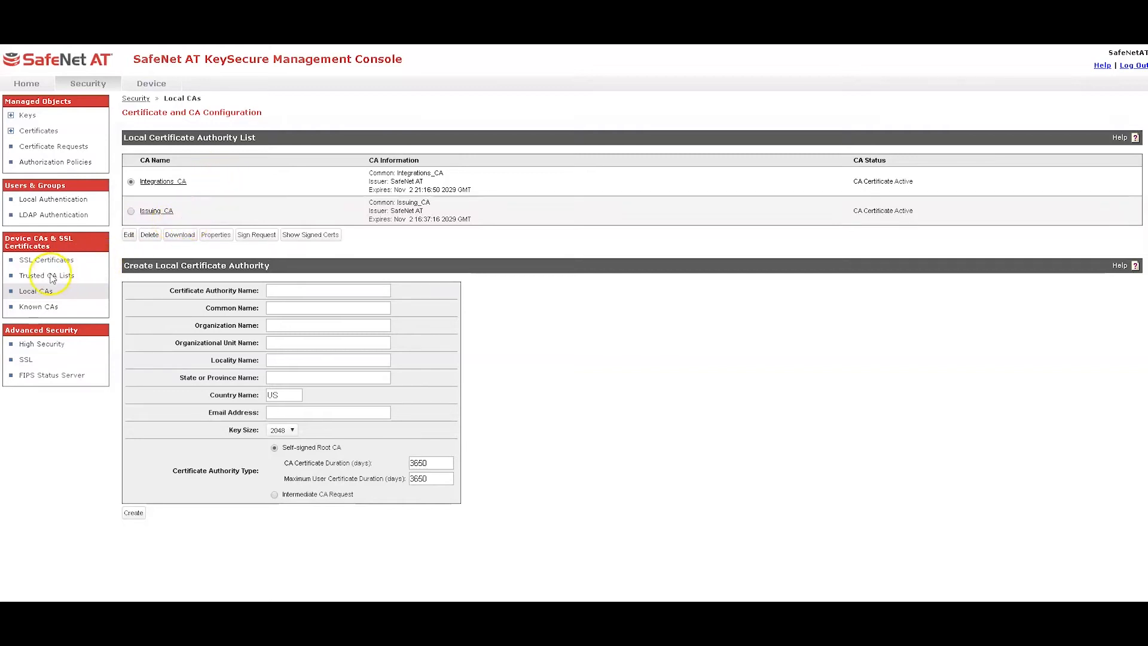
left_click(46, 274)
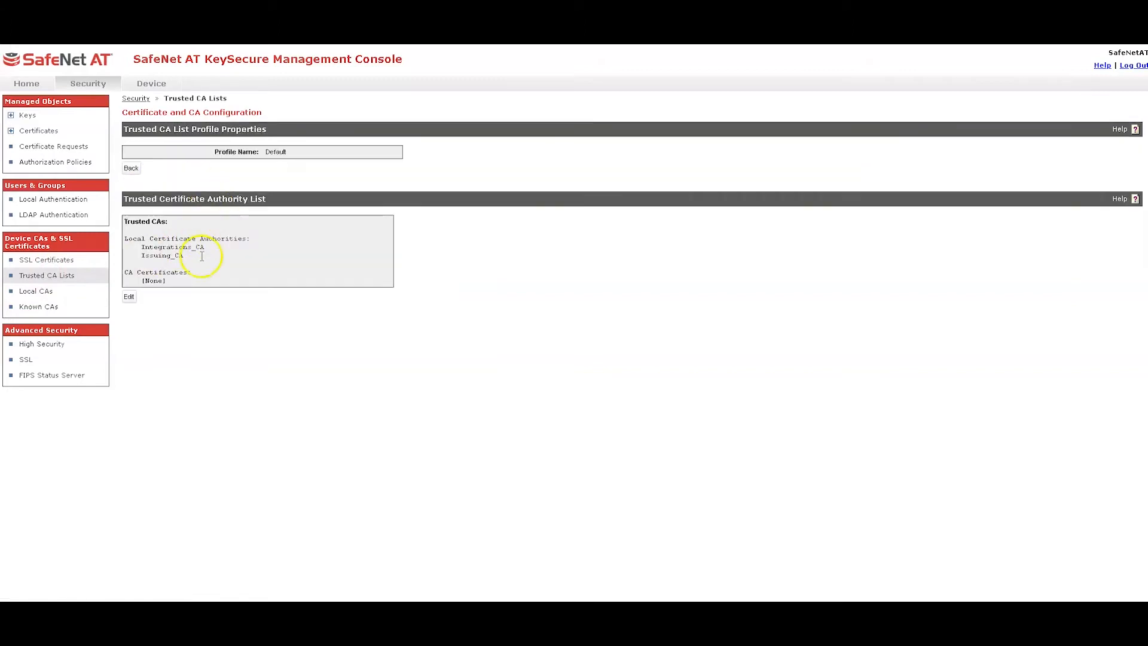
mouse_move(204, 260)
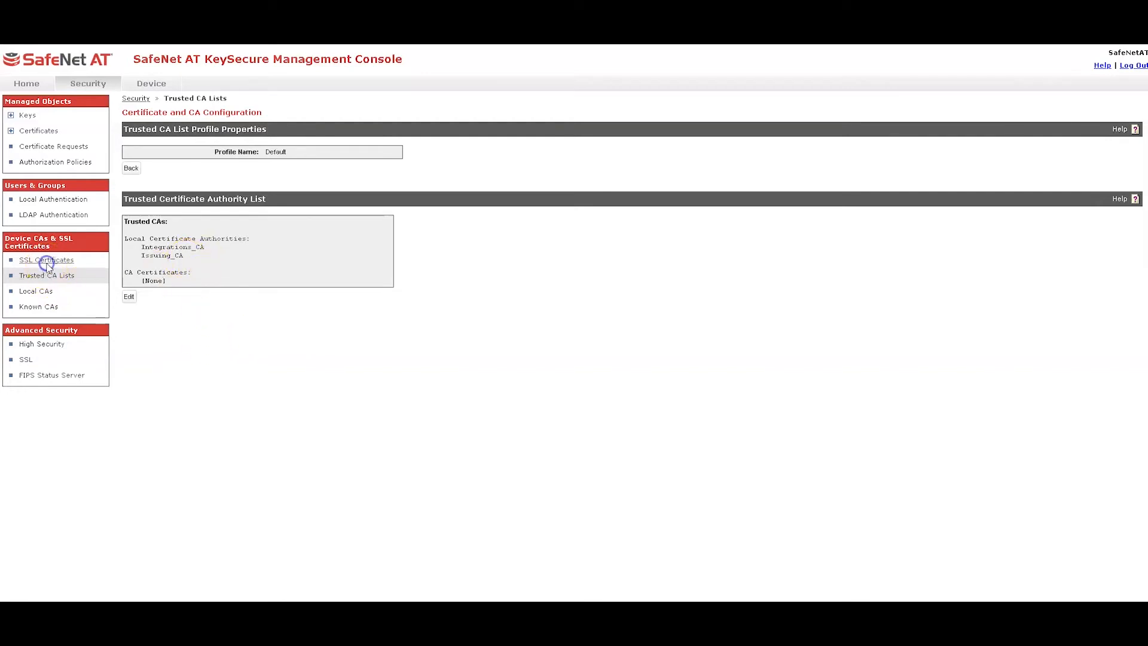
left_click(46, 260)
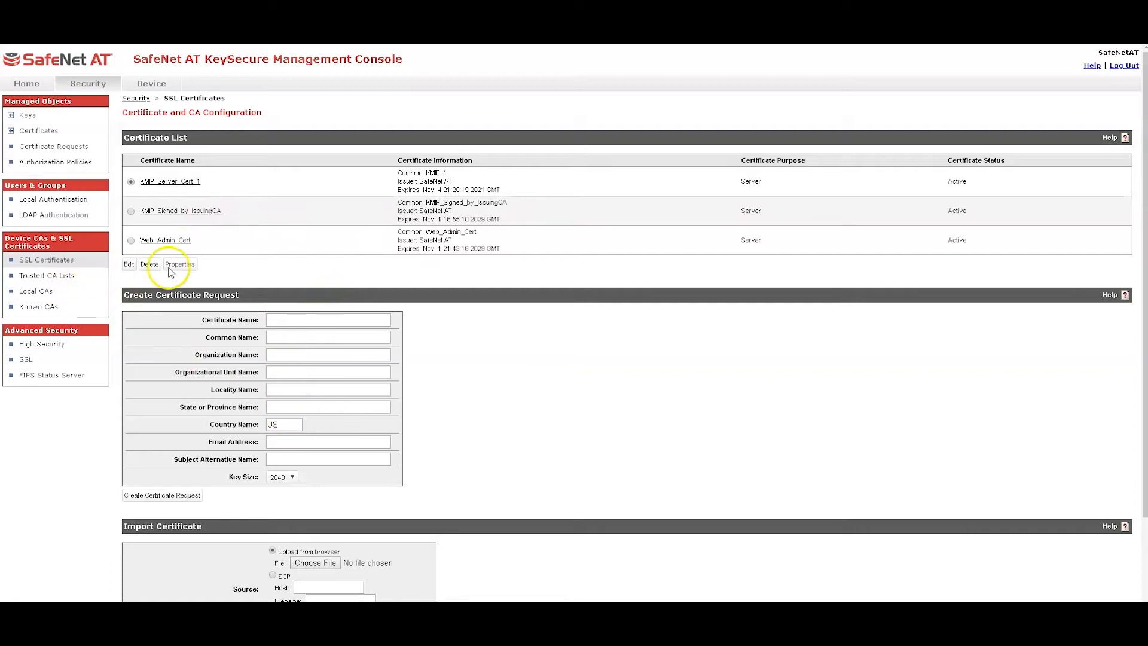
mouse_move(260, 341)
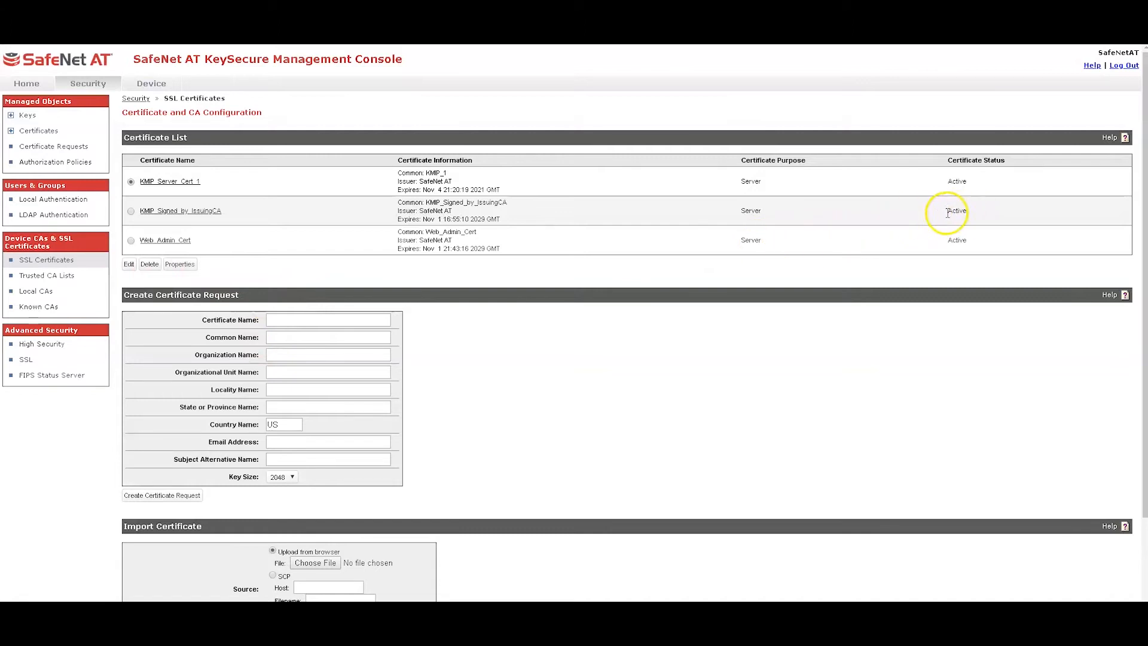
mouse_move(49, 300)
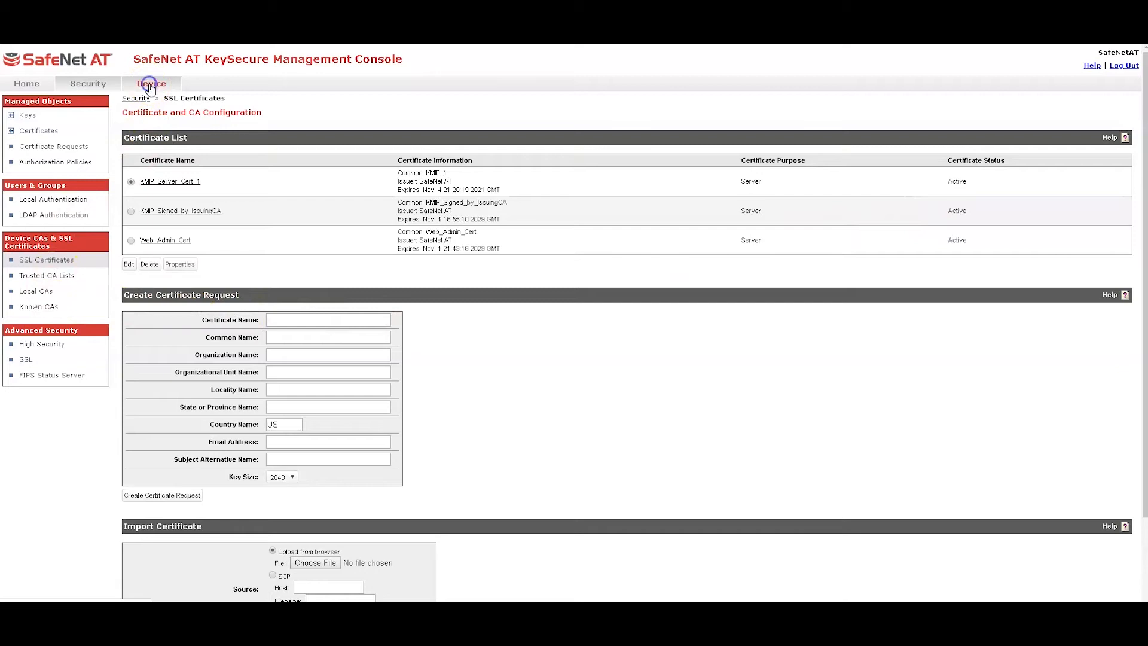
Step: View the KMP key server's properties: port 5696 and Default trusted CA client authentication
left_click(151, 83)
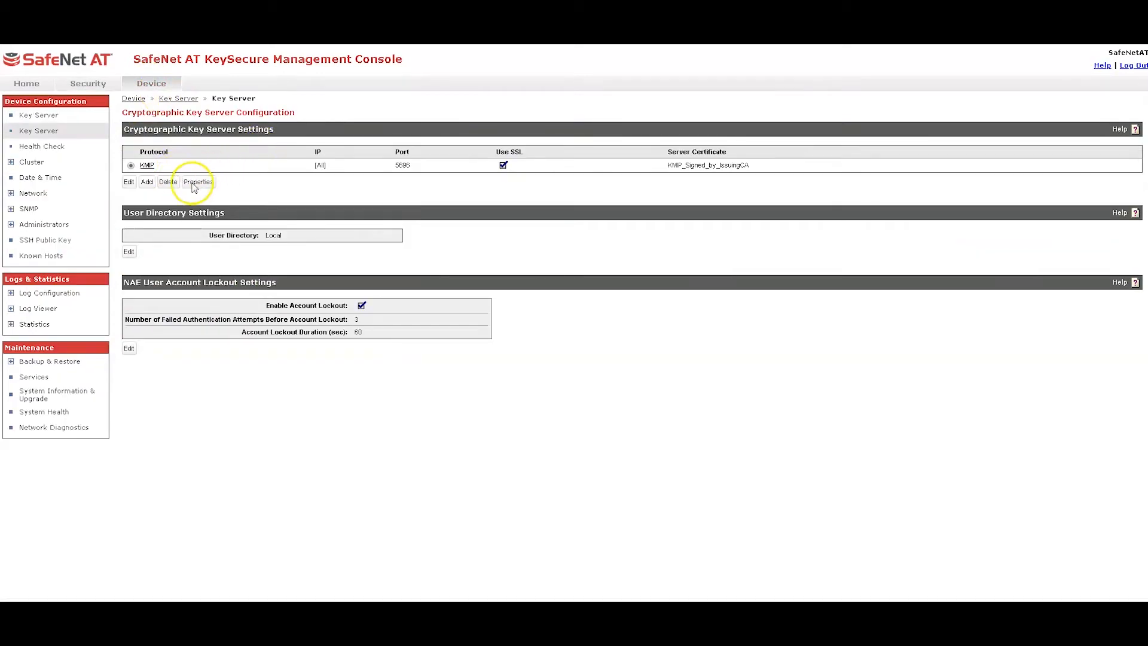
left_click(198, 181)
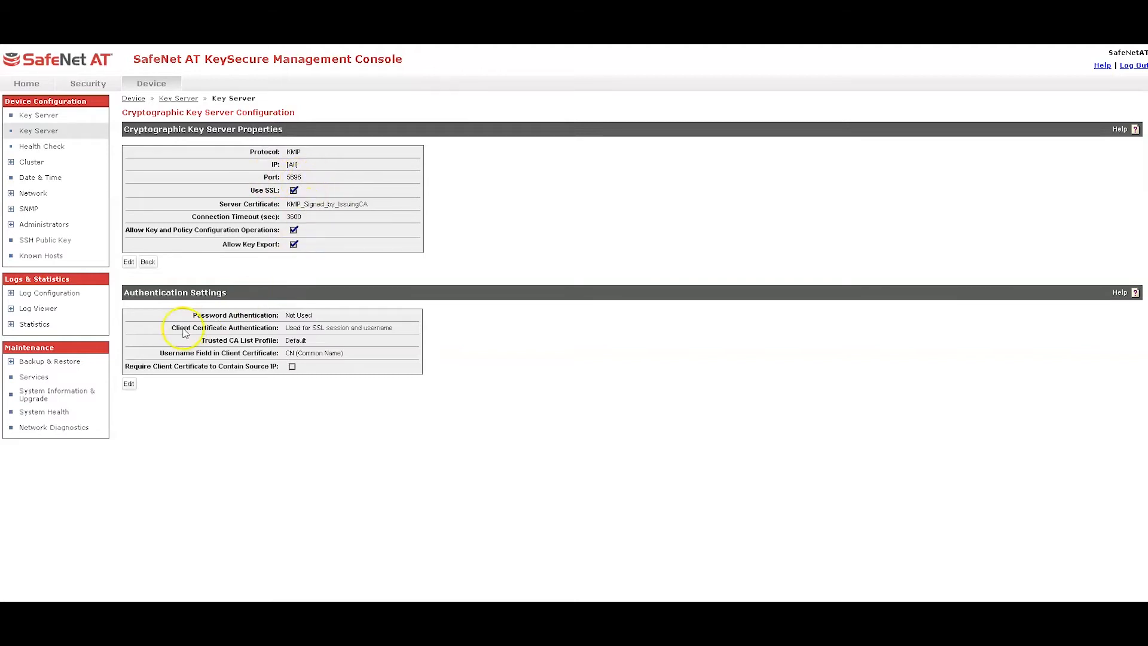
mouse_move(265, 373)
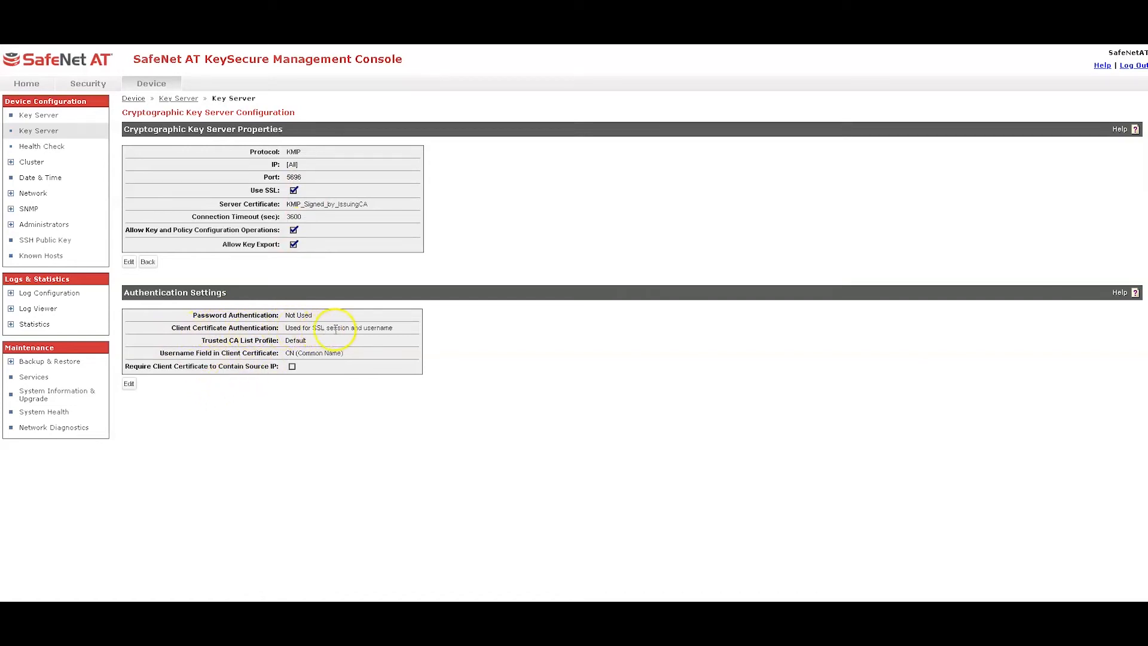
mouse_move(307, 327)
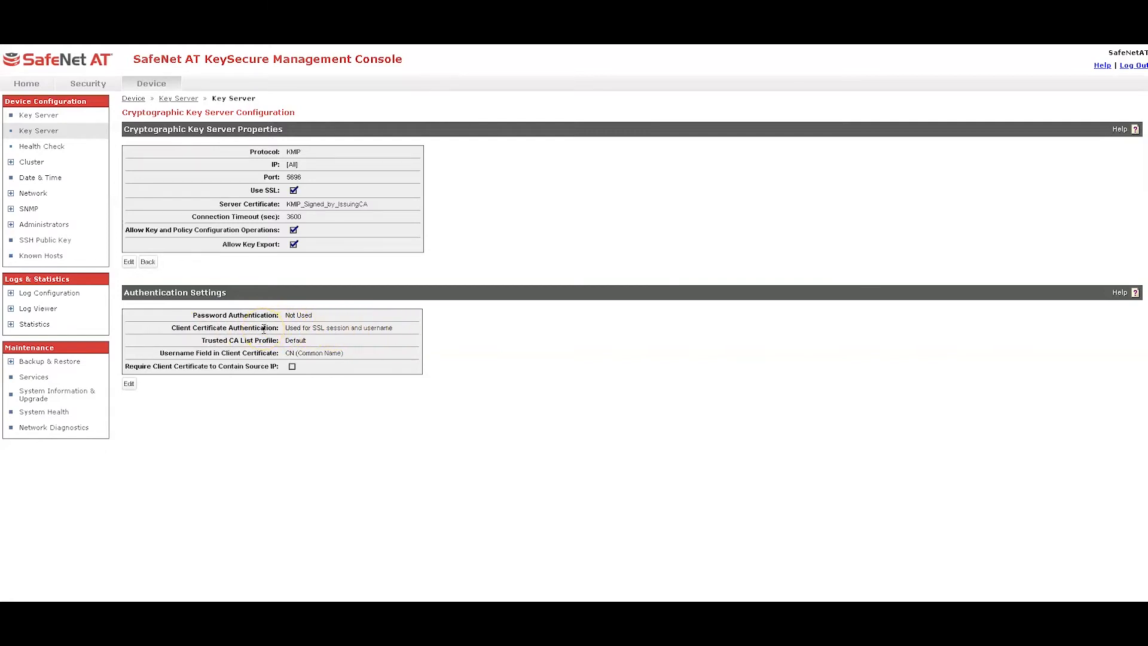
mouse_move(376, 328)
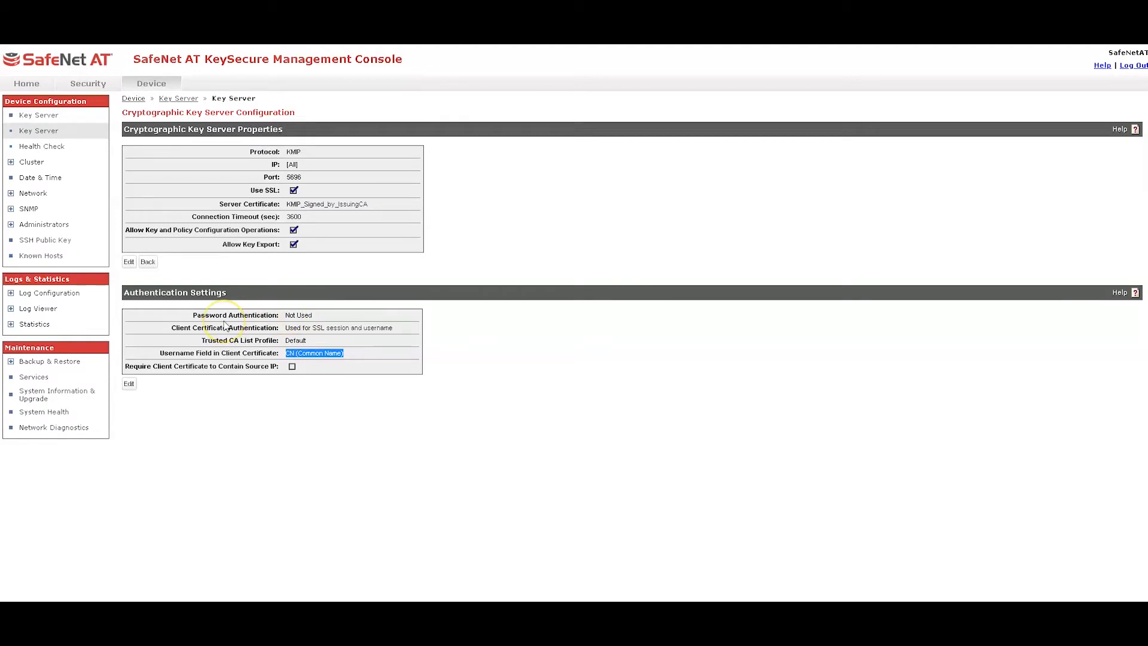
mouse_move(45, 89)
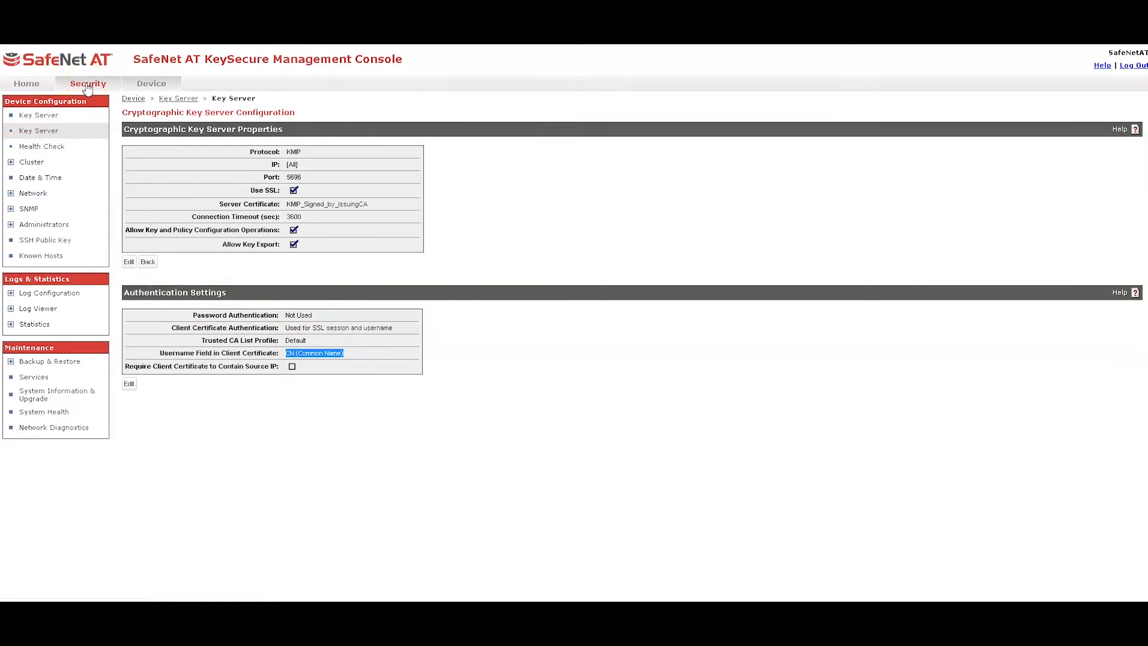
Step: Review the local user MSL3040 and its permissions under Local Authentication
left_click(88, 82)
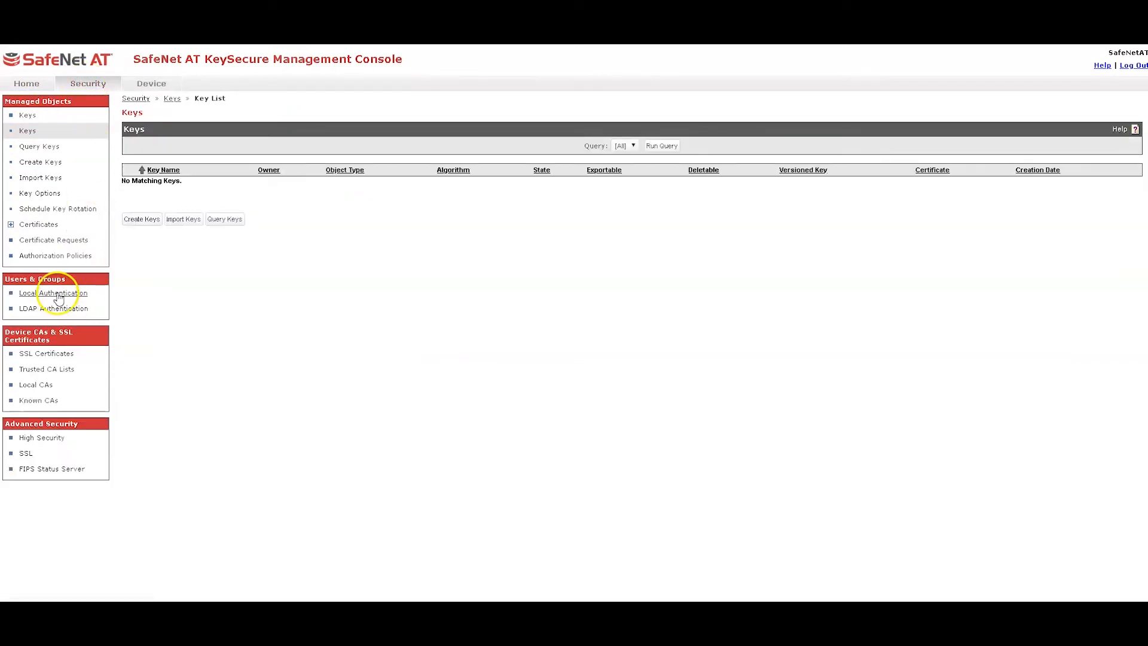
left_click(55, 293)
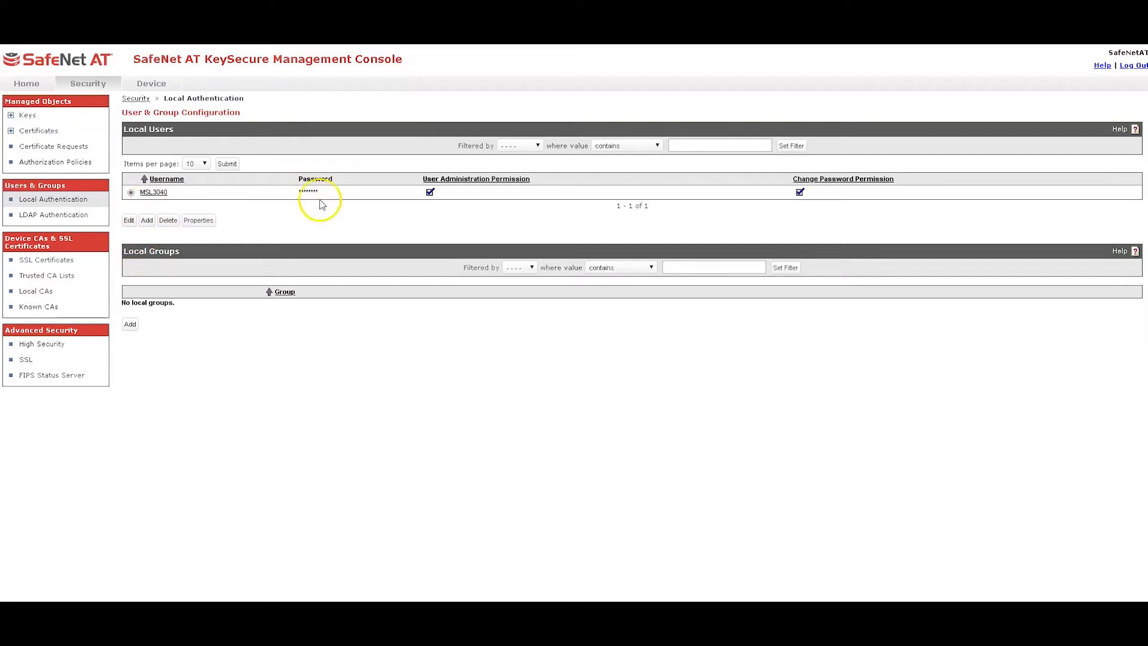
mouse_move(433, 211)
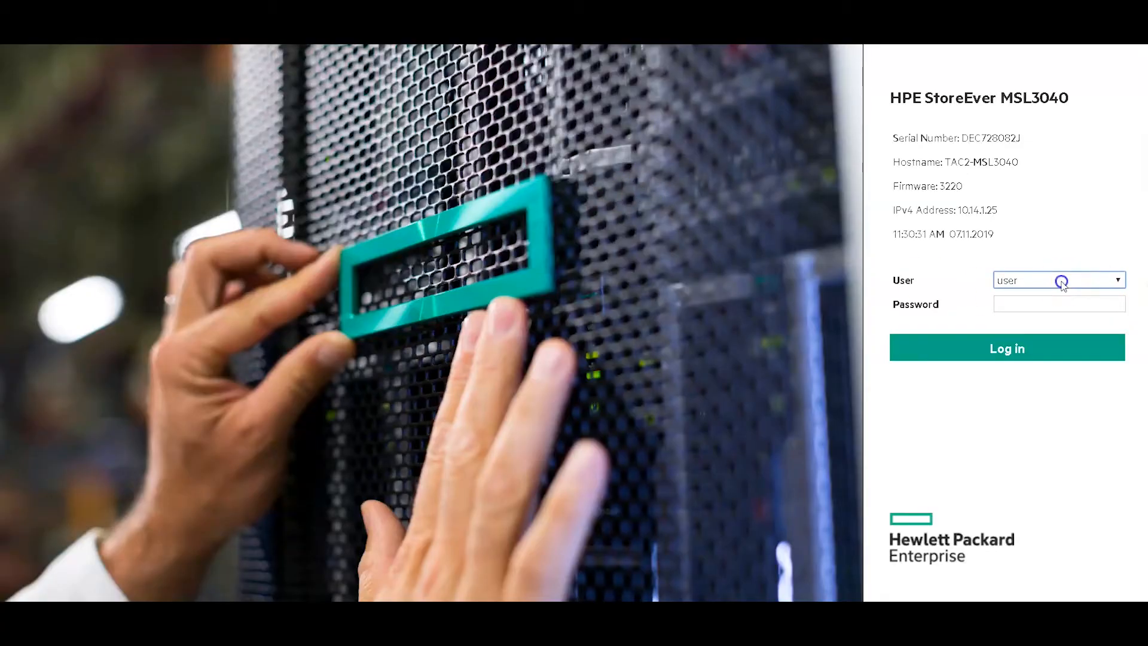
Step: Log in to the library as user 'security' and go to Configuration > Encryption
left_click(1059, 280)
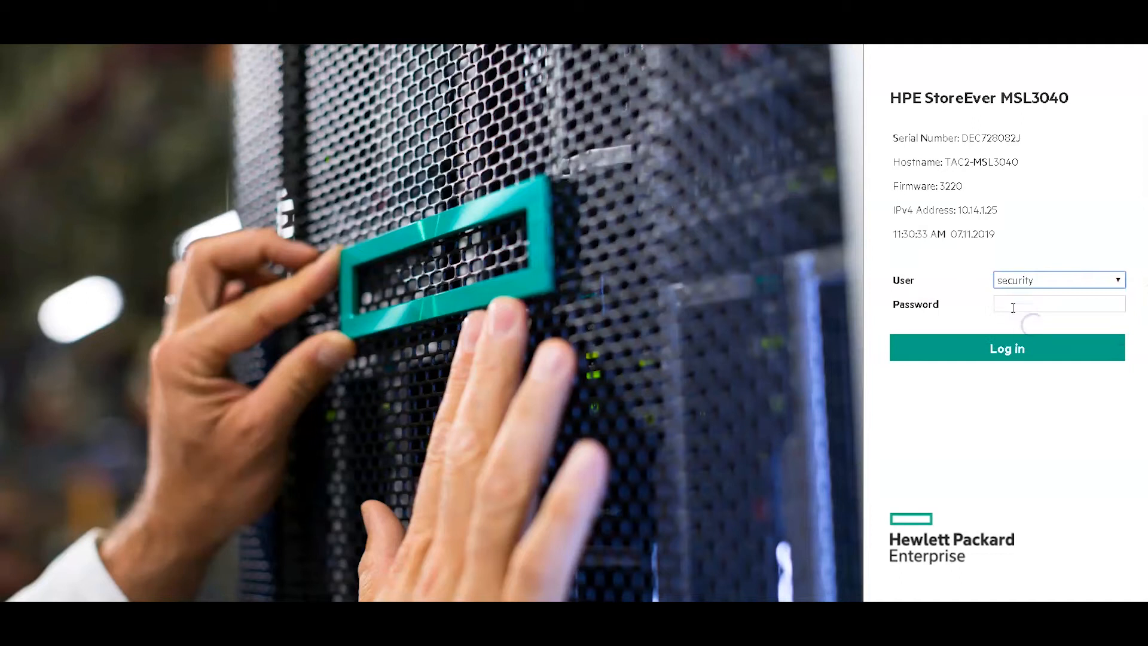
left_click(1058, 303)
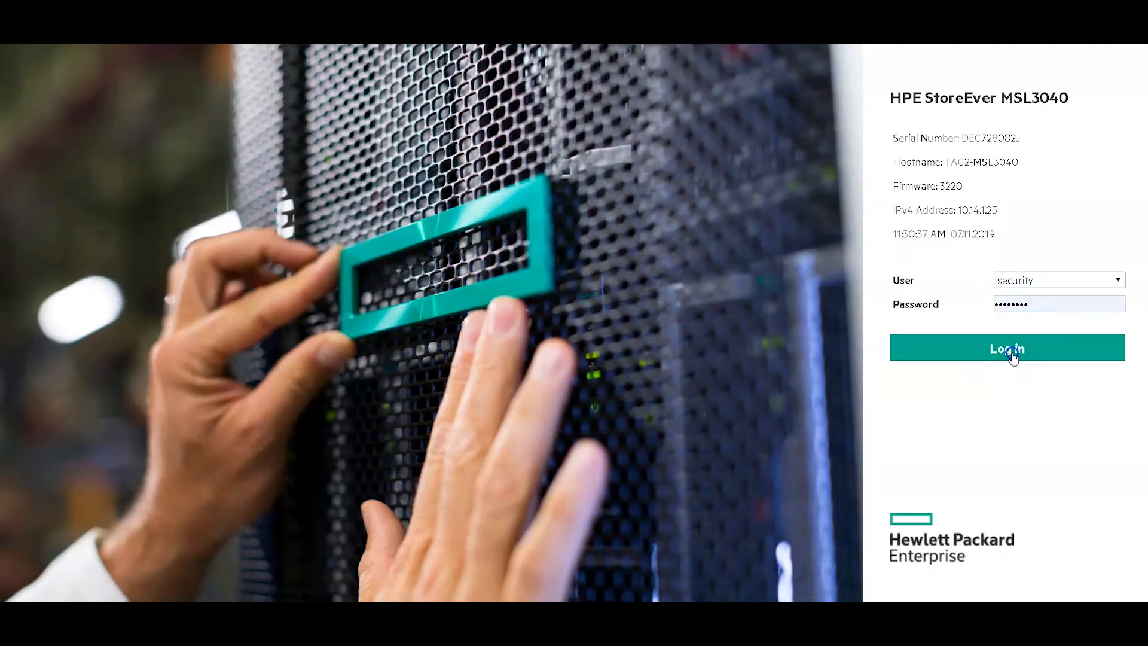
left_click(1005, 349)
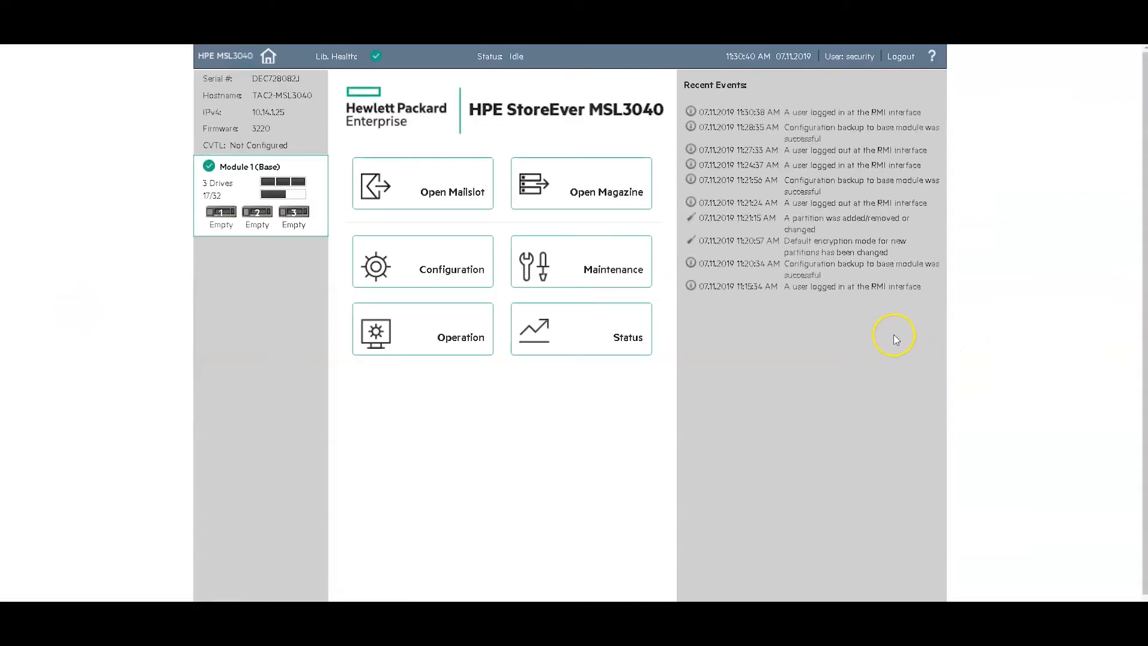
mouse_move(646, 361)
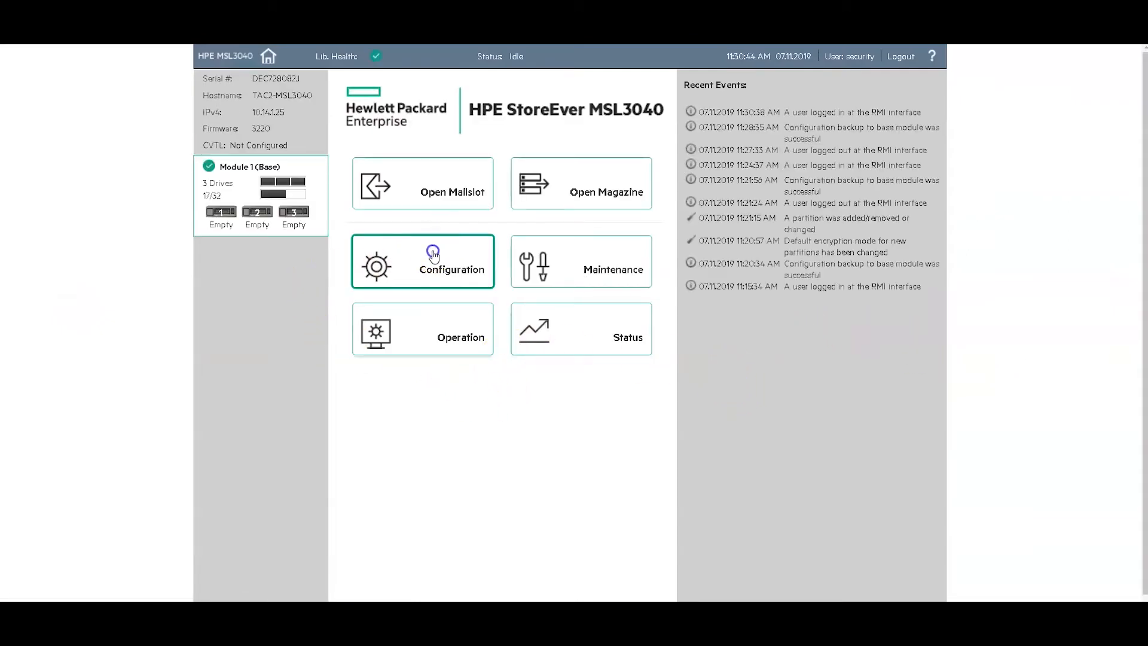
left_click(451, 270)
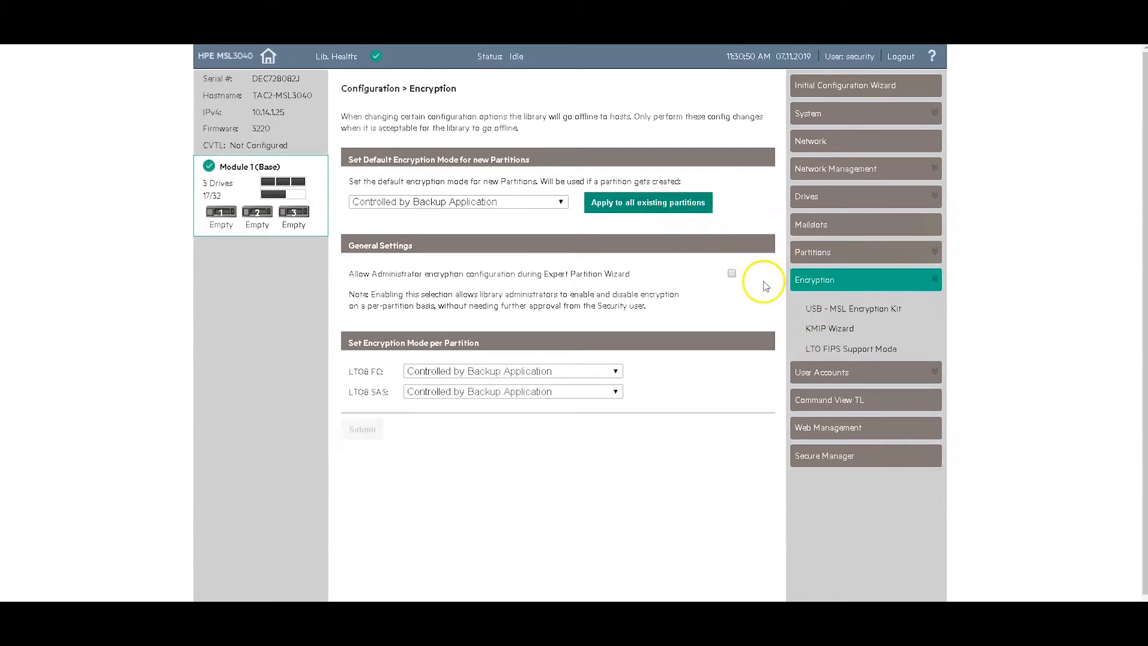
mouse_move(823, 332)
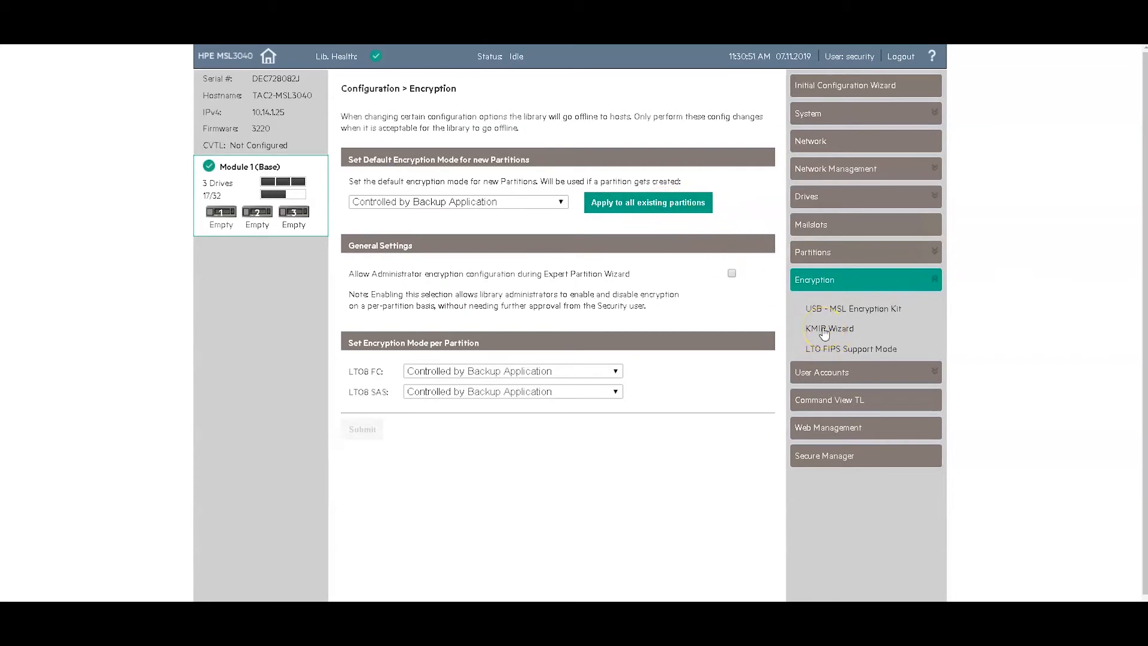
Step: Start the KMIP wizard, cancel Clear All Wizard Settings, and reach Certificate Authority Certificate Entry
left_click(828, 329)
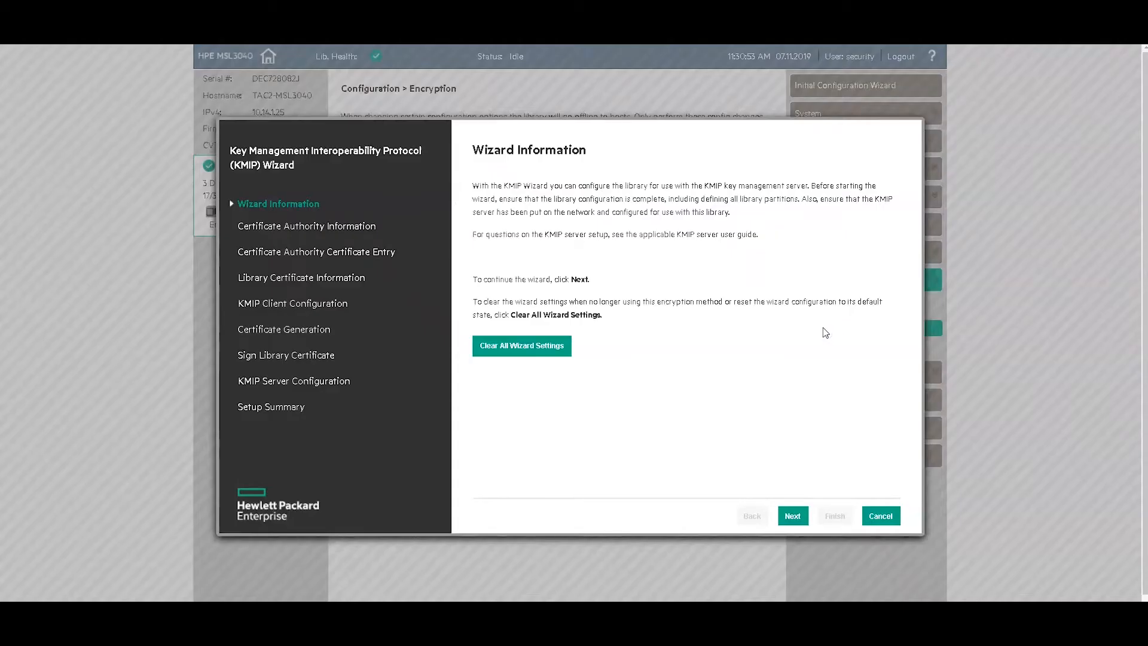
mouse_move(782, 365)
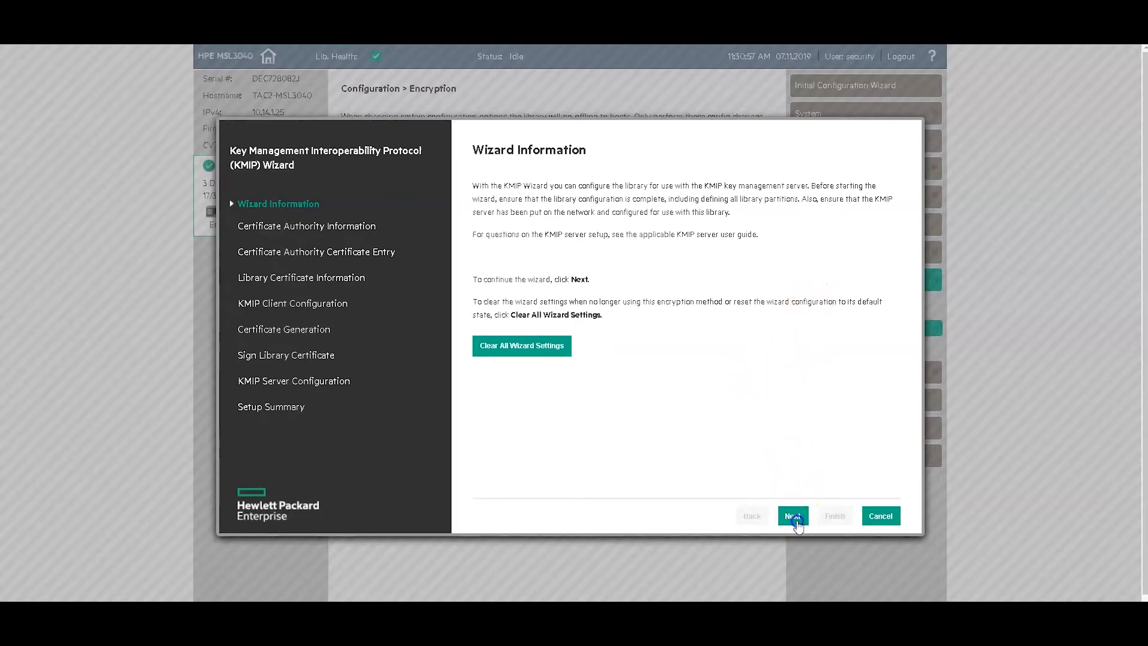
left_click(792, 516)
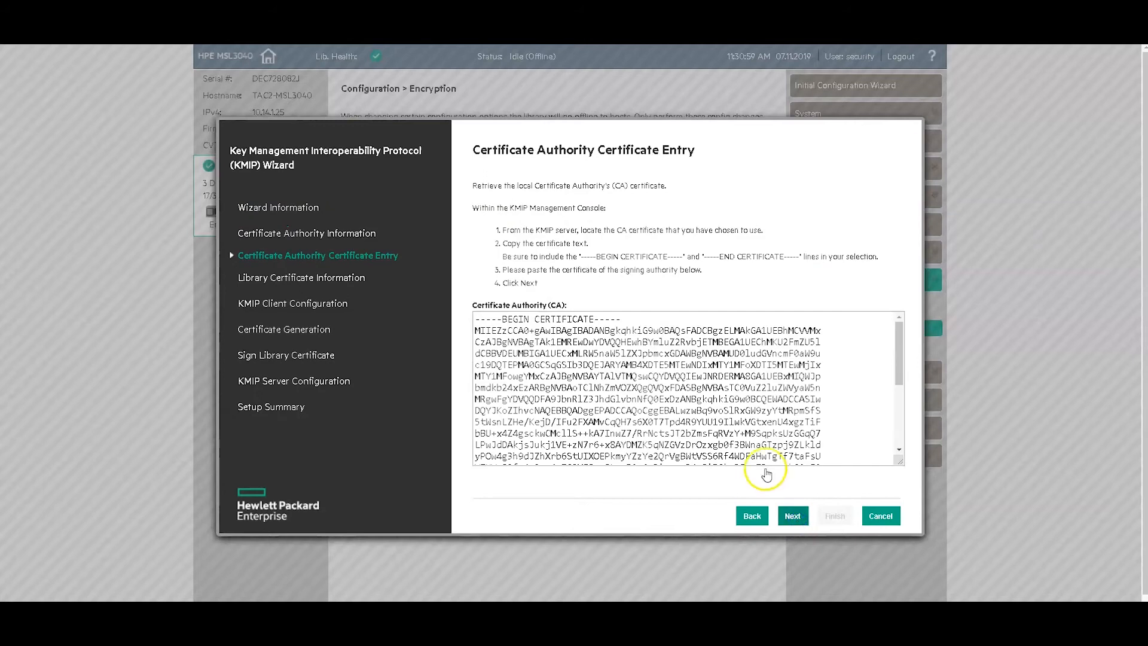
mouse_move(857, 505)
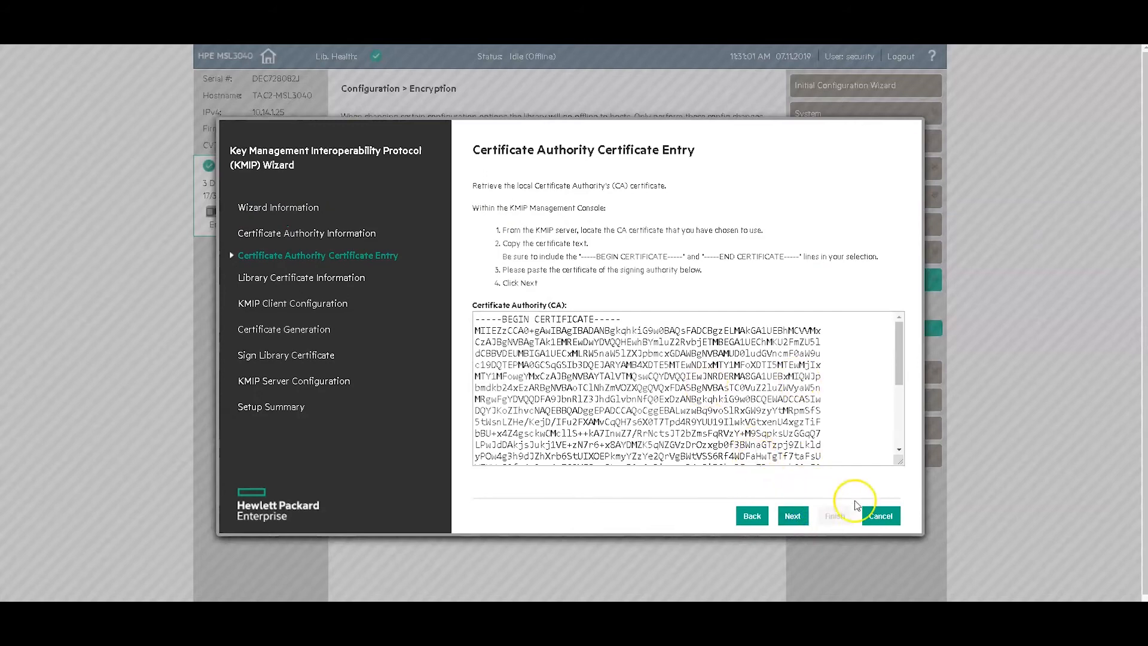
left_click(880, 516)
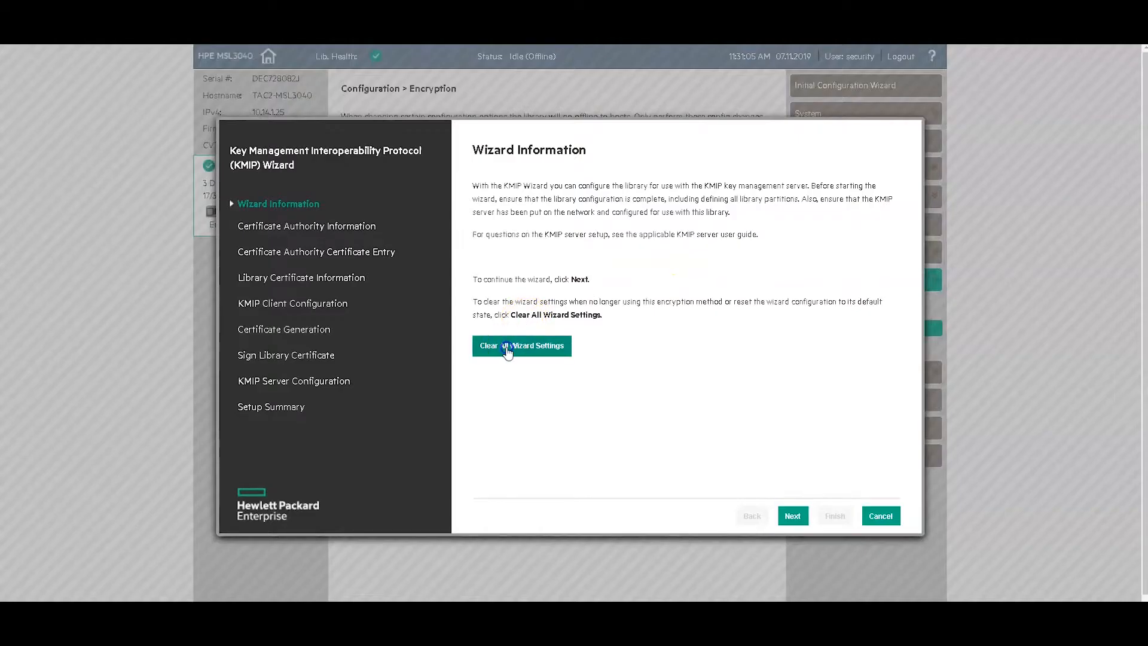
left_click(521, 346)
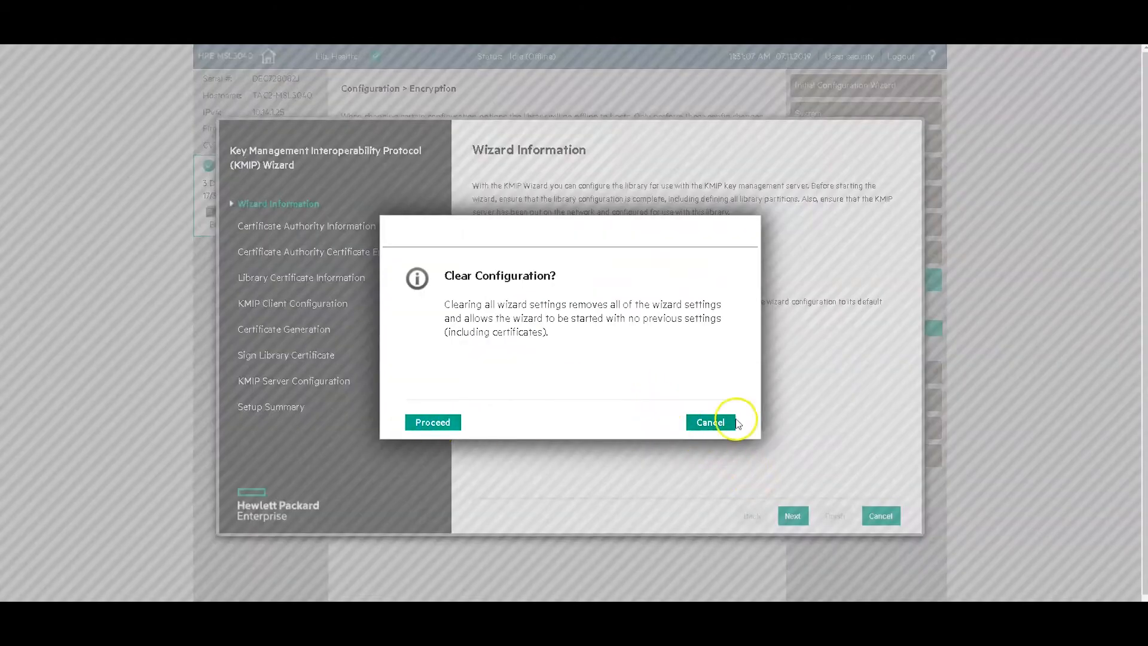
left_click(431, 422)
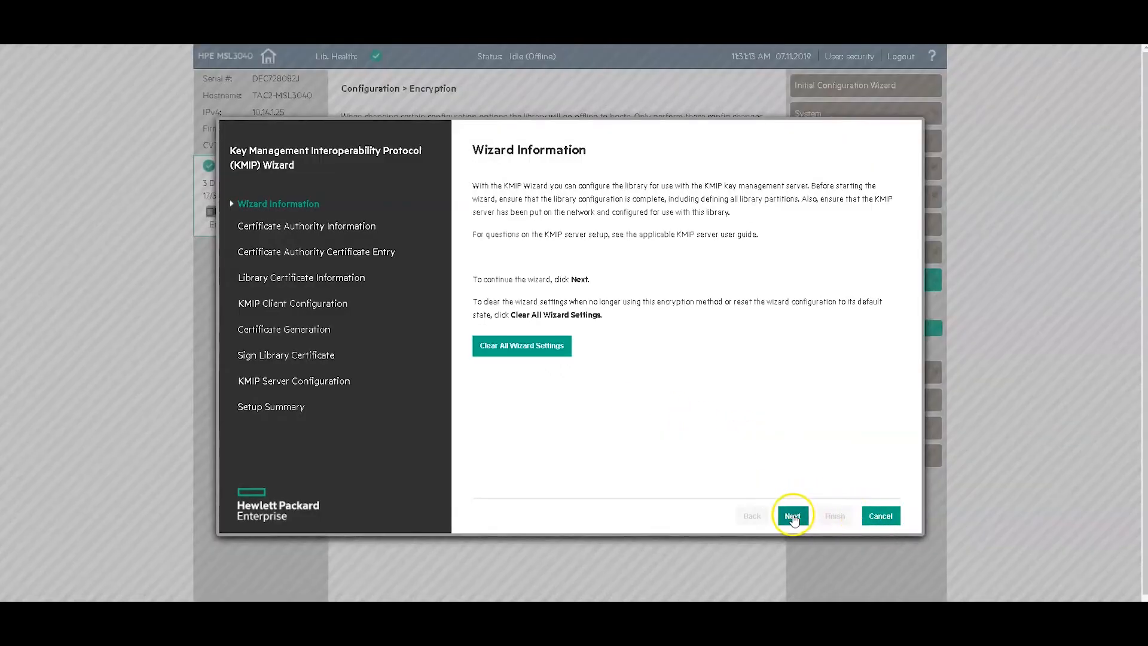
left_click(792, 515)
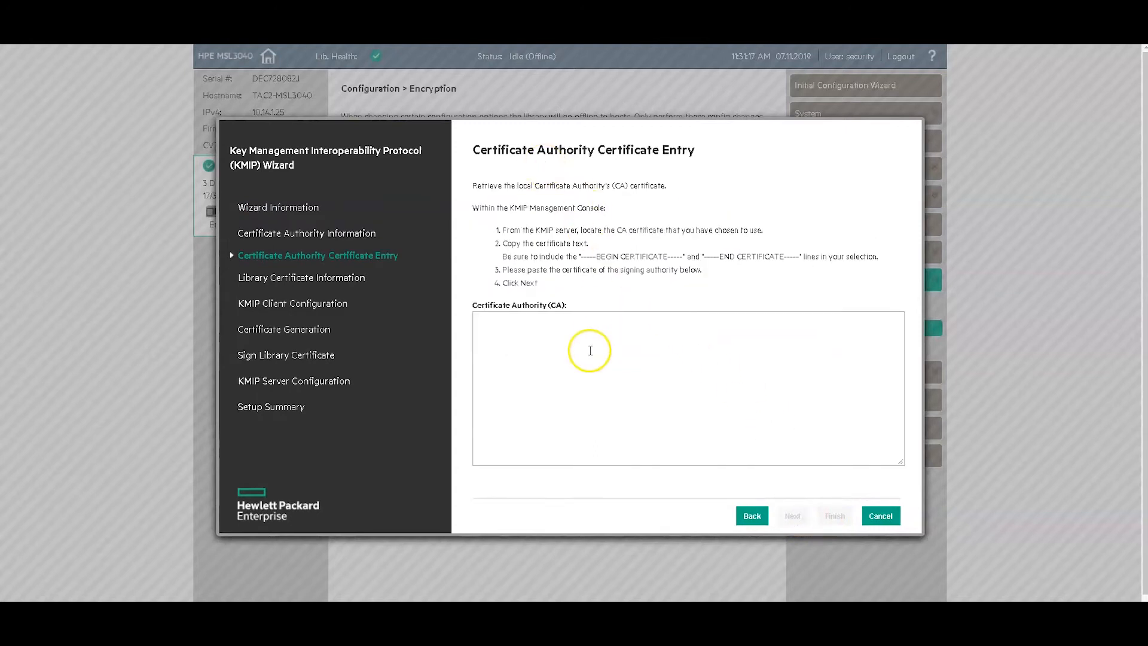
mouse_move(410, 70)
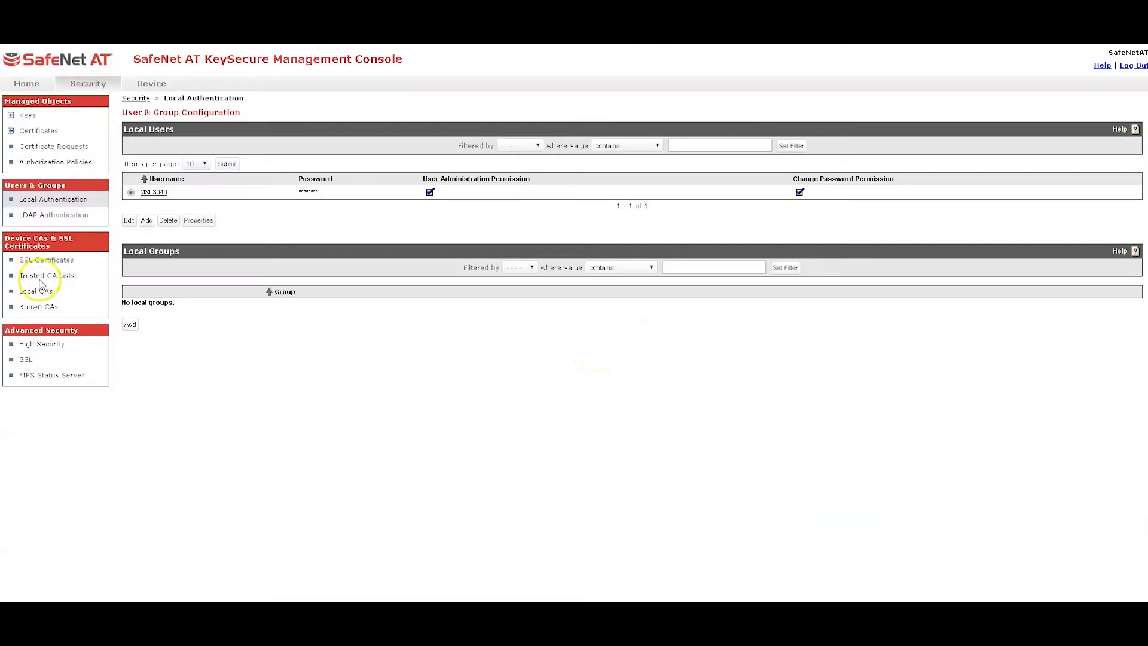
Step: Open the Integrations_CA certificate from KeySecure's Local CAs list
left_click(35, 290)
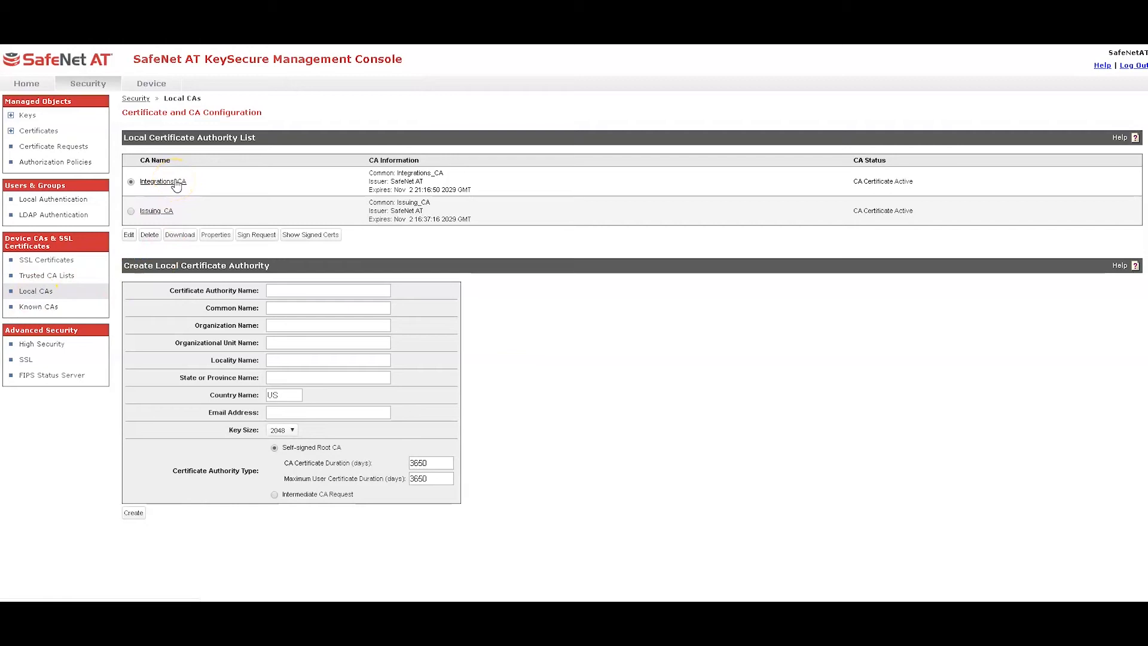
left_click(215, 234)
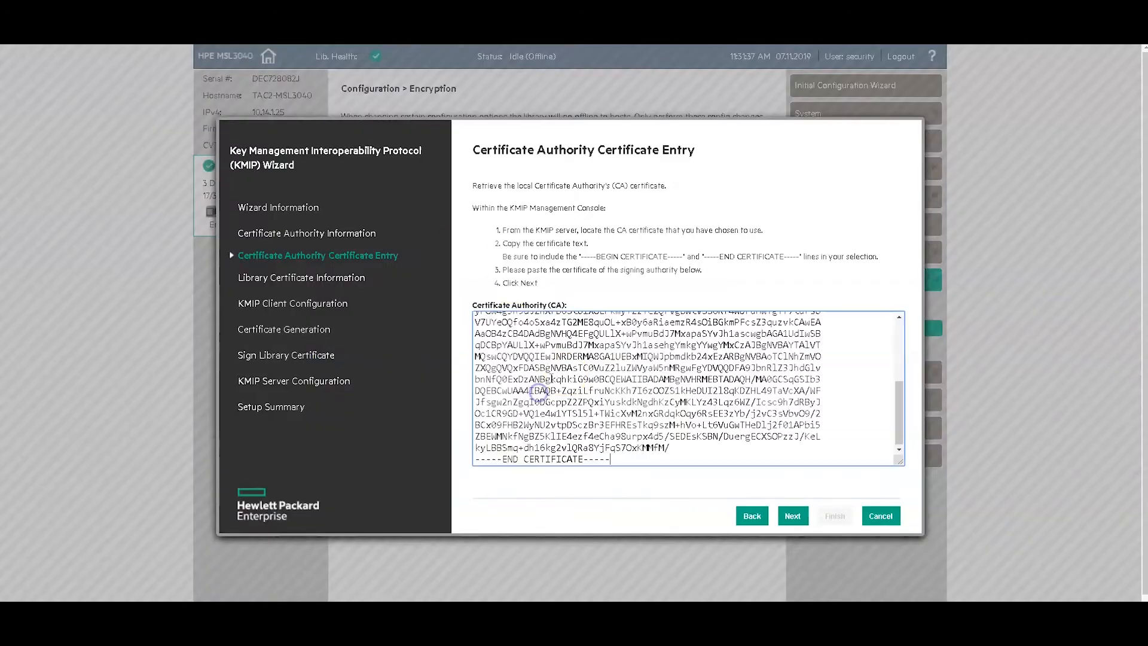
Step: Set the KMIP client username to MSL3040 with a matching password and confirmation
left_click(793, 516)
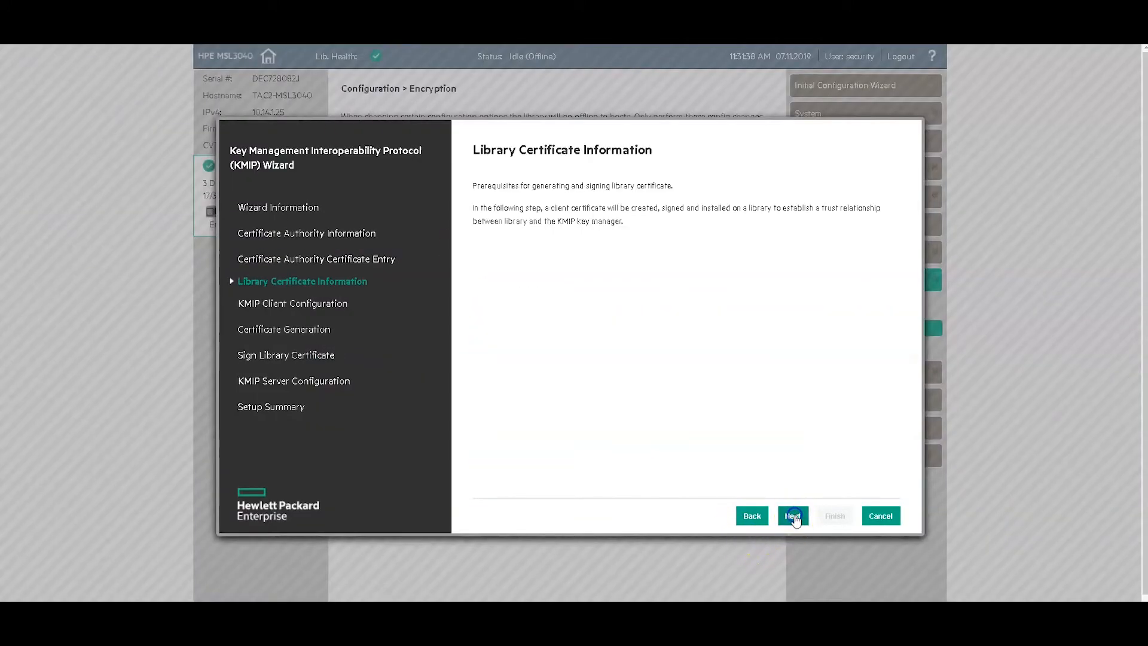
left_click(793, 515)
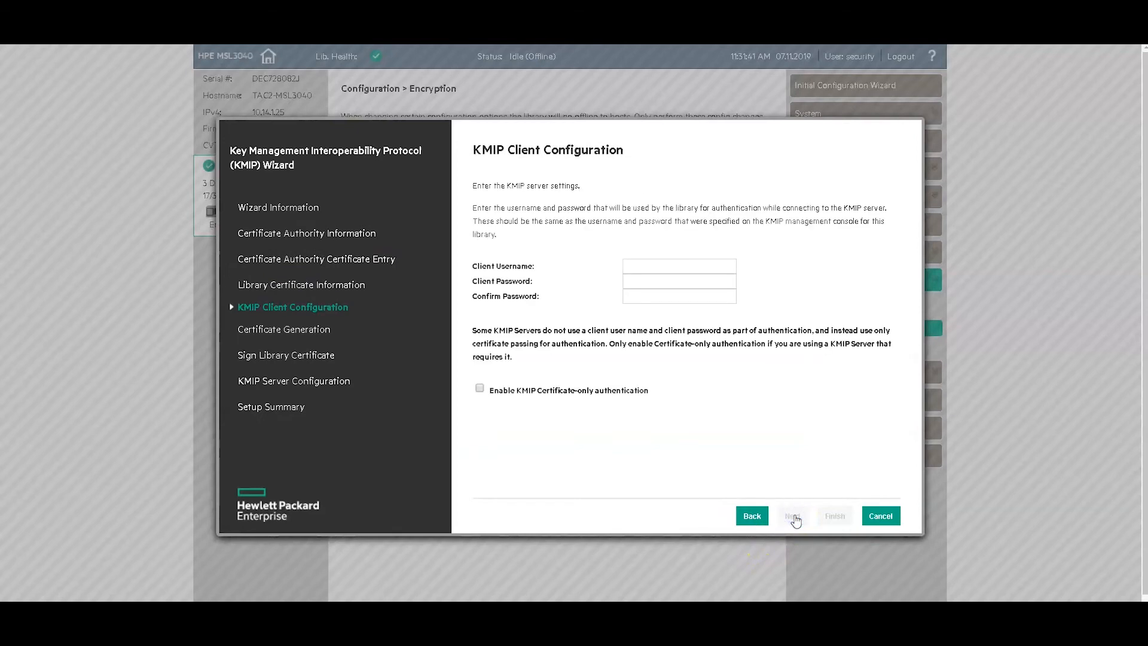
mouse_move(748, 394)
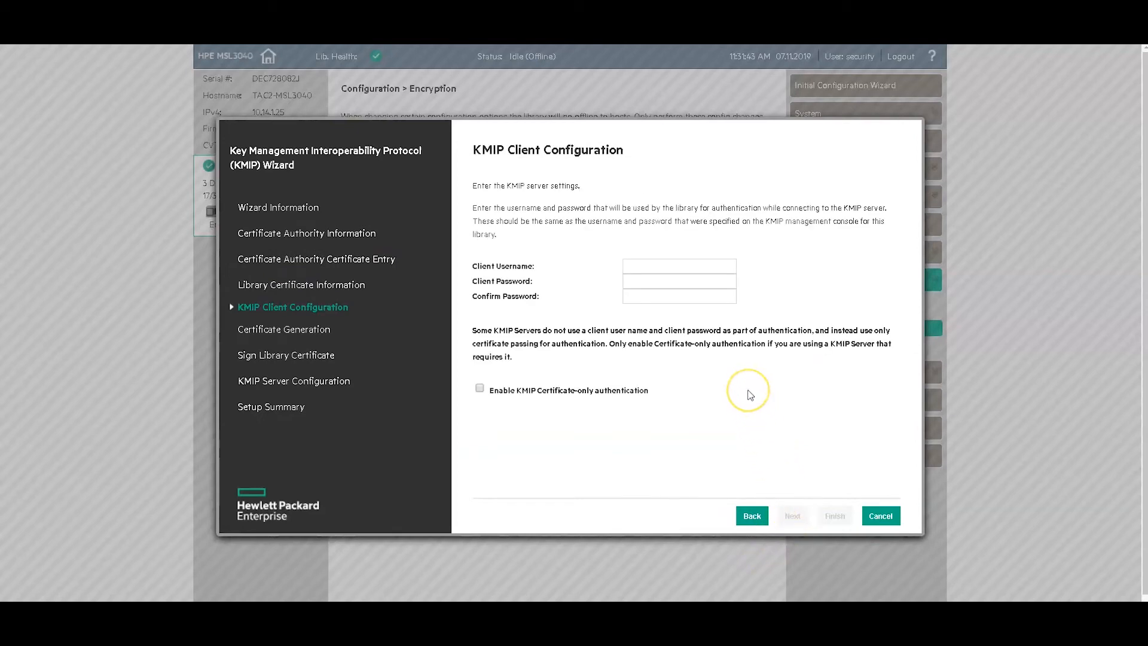
left_click(677, 265)
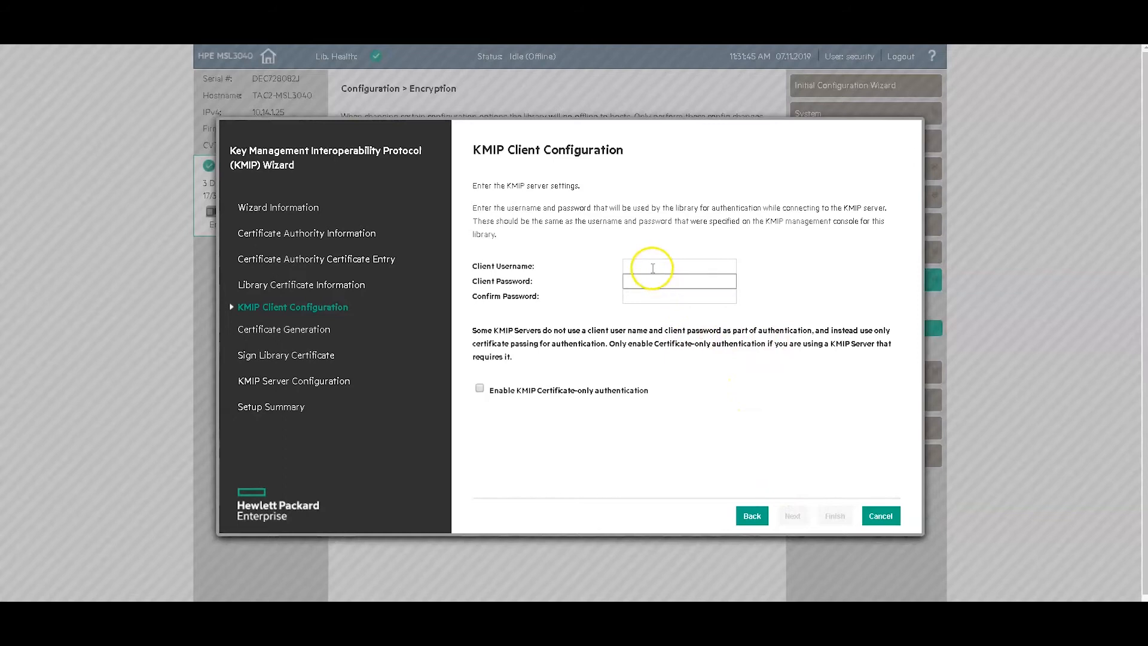
left_click(678, 265)
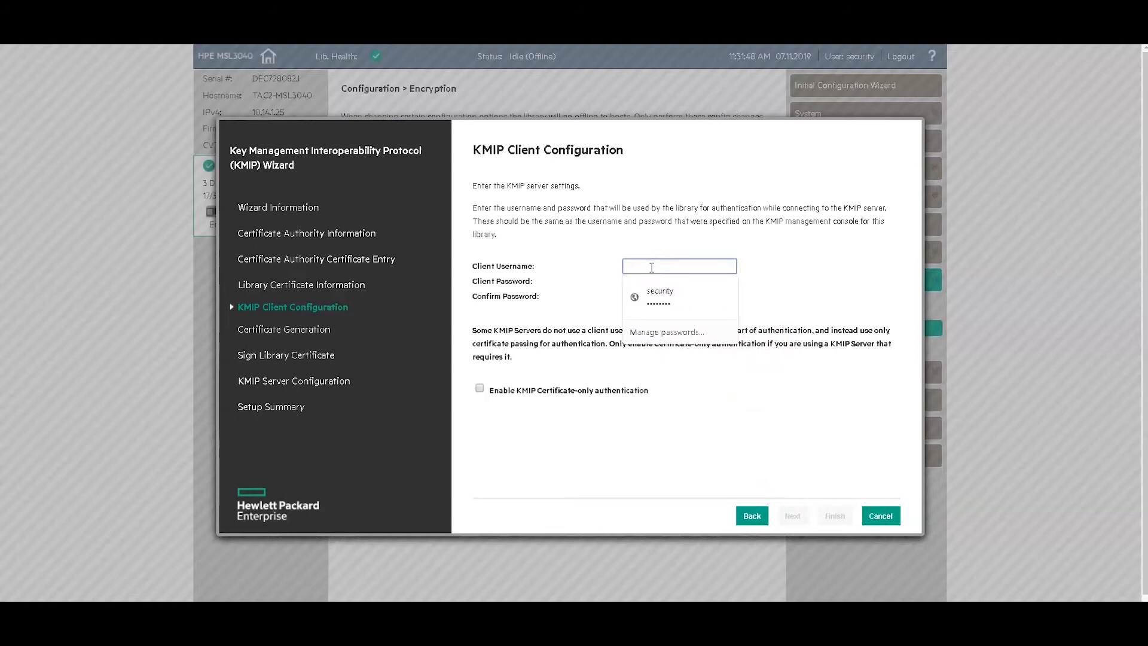
type("MSL30")
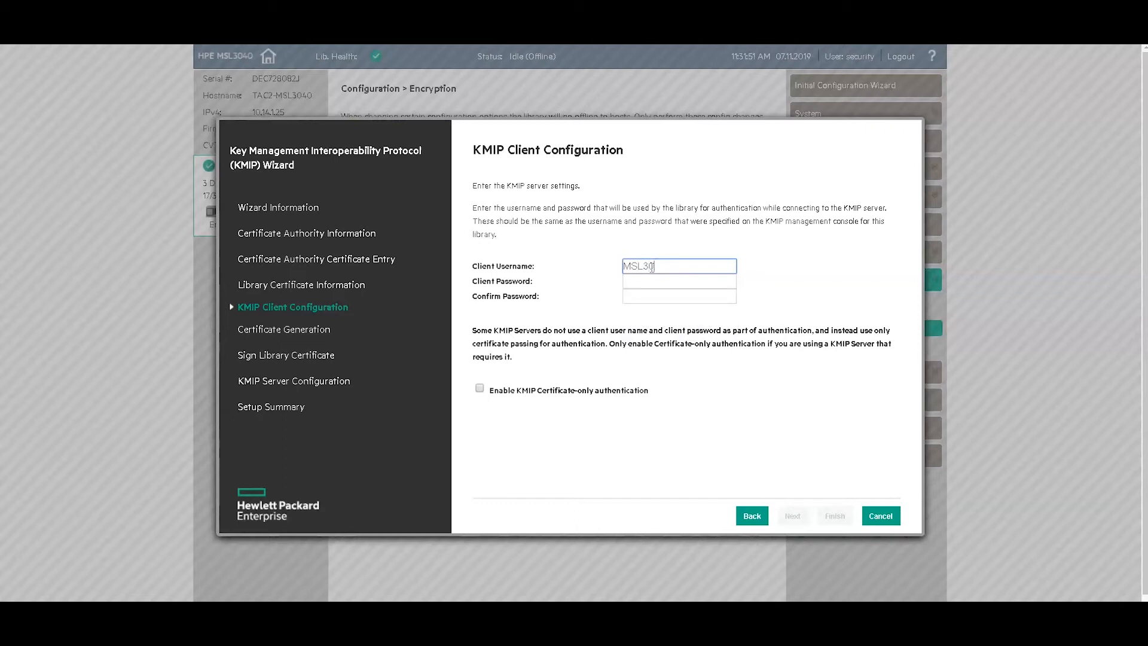
type("40")
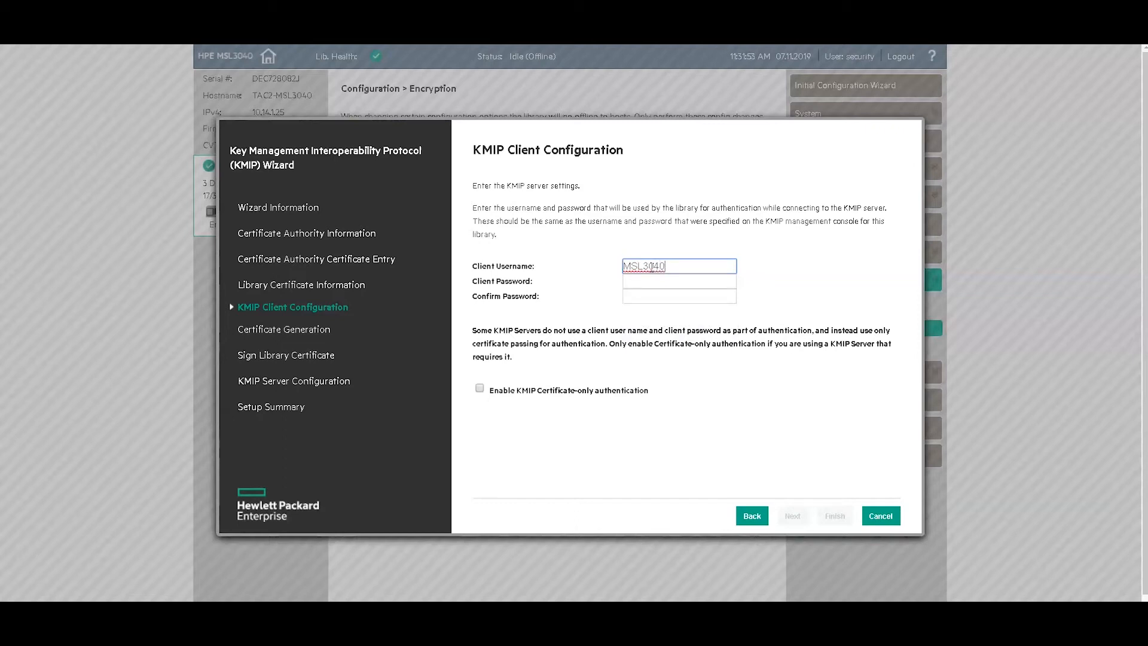
left_click(678, 281)
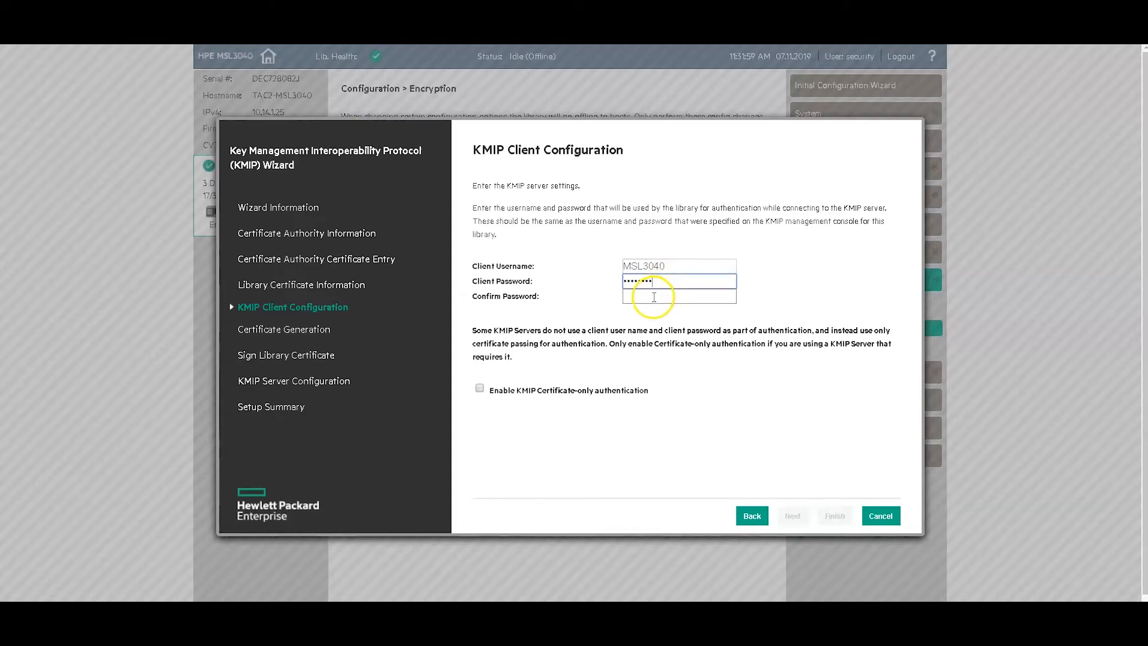
left_click(678, 295)
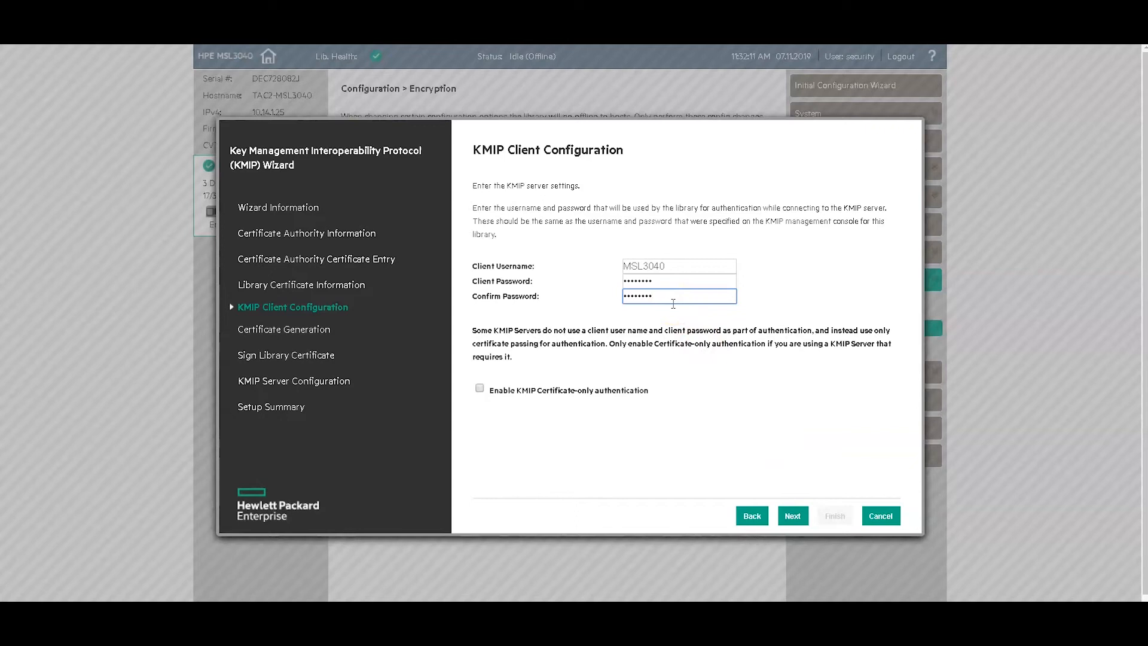
left_click(792, 515)
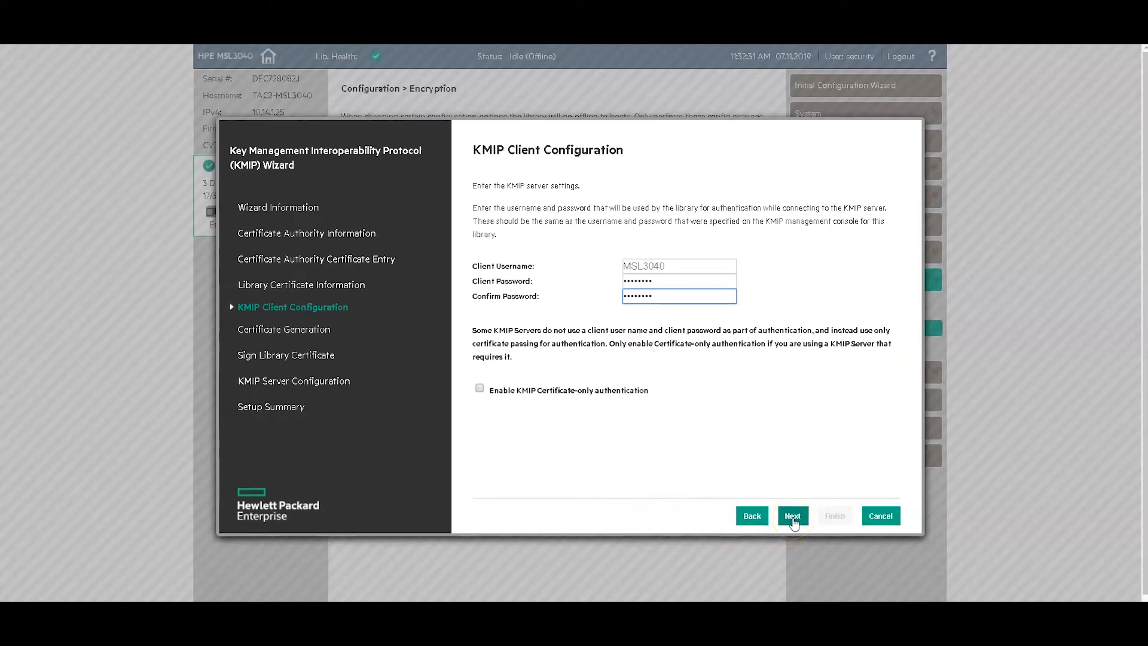
Step: Generate the library certificate request, select all of its text, and copy it
left_click(792, 515)
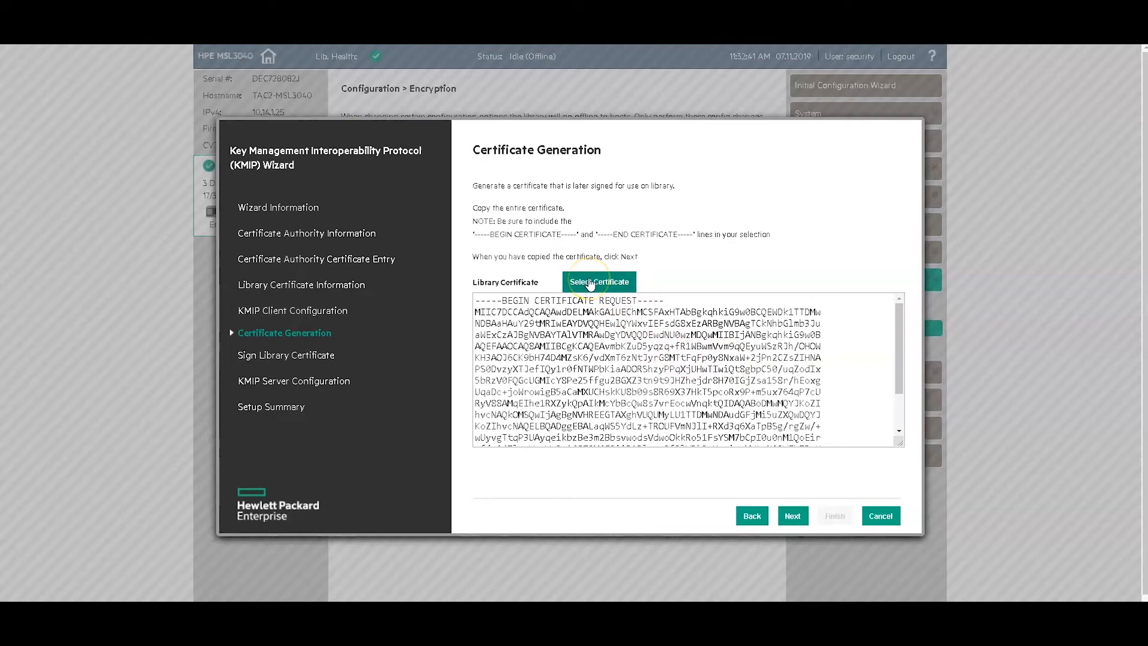
left_click(598, 281)
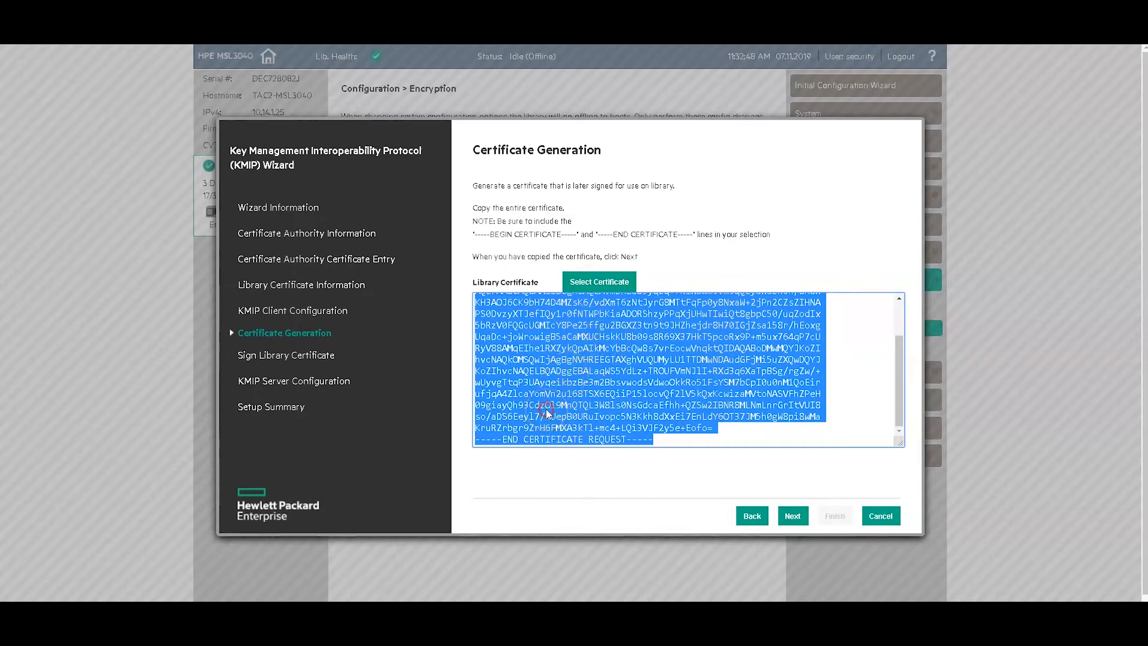
right_click(567, 417)
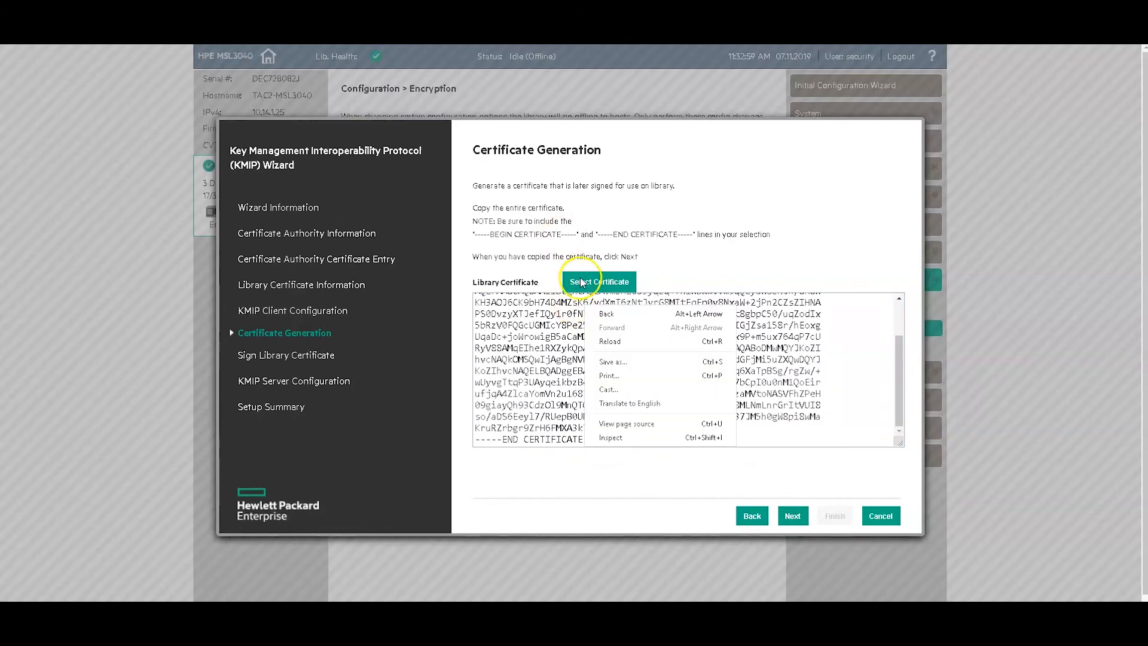
left_click(598, 280)
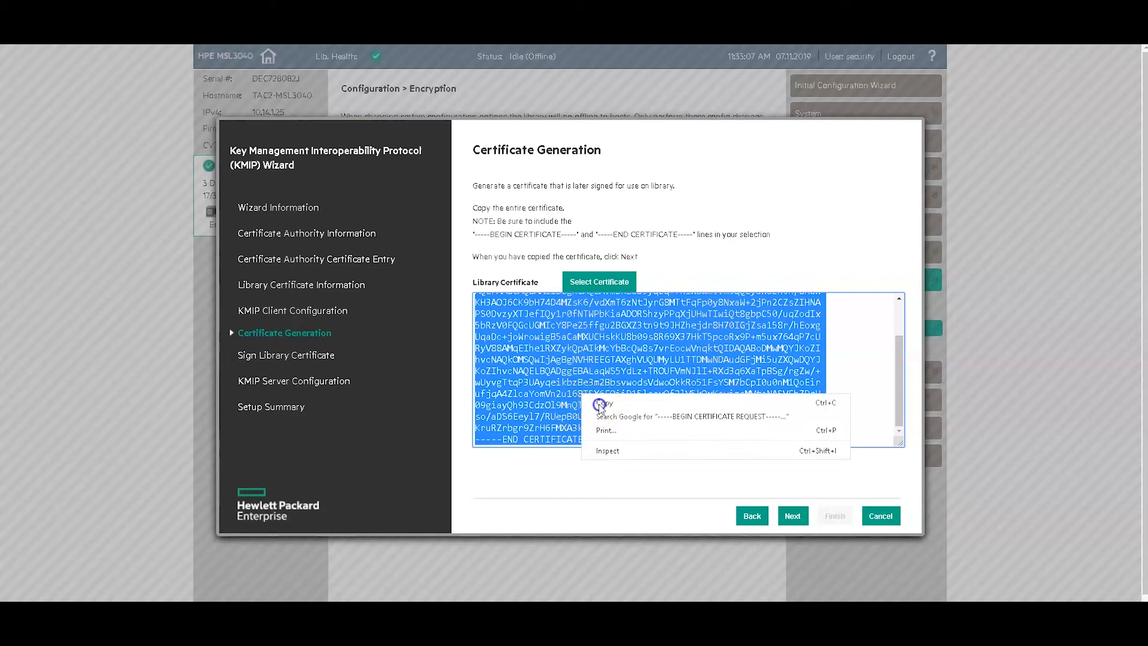
left_click(602, 403)
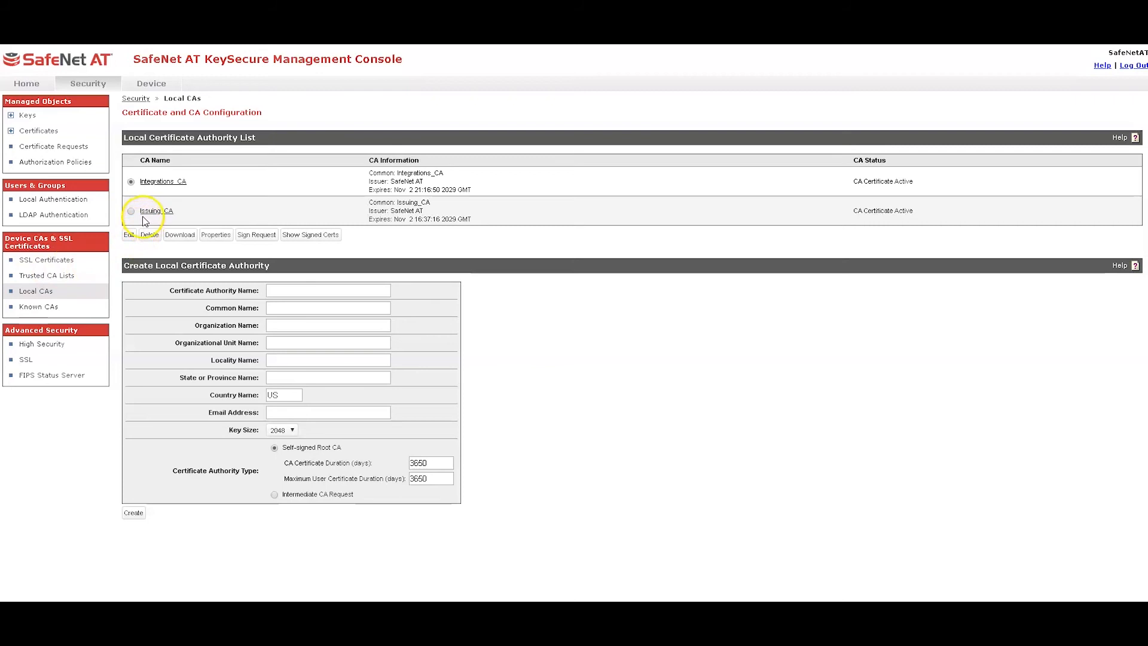
Step: Sign the pasted request with Issuing_CA as a Client certificate valid for 730 days
left_click(130, 211)
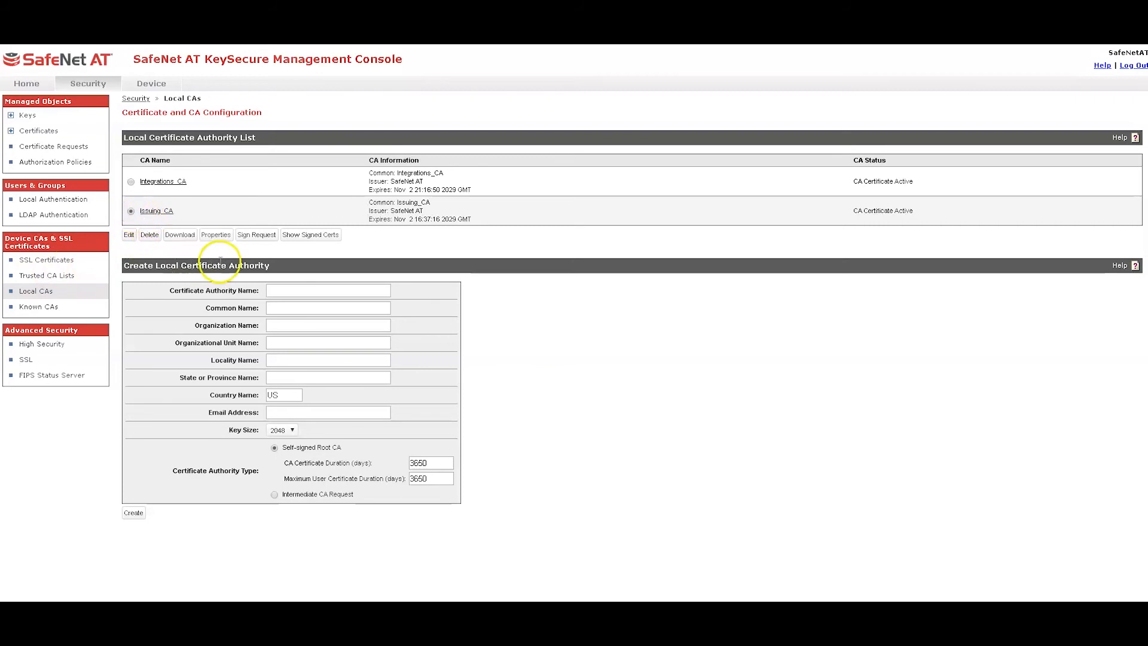
left_click(255, 234)
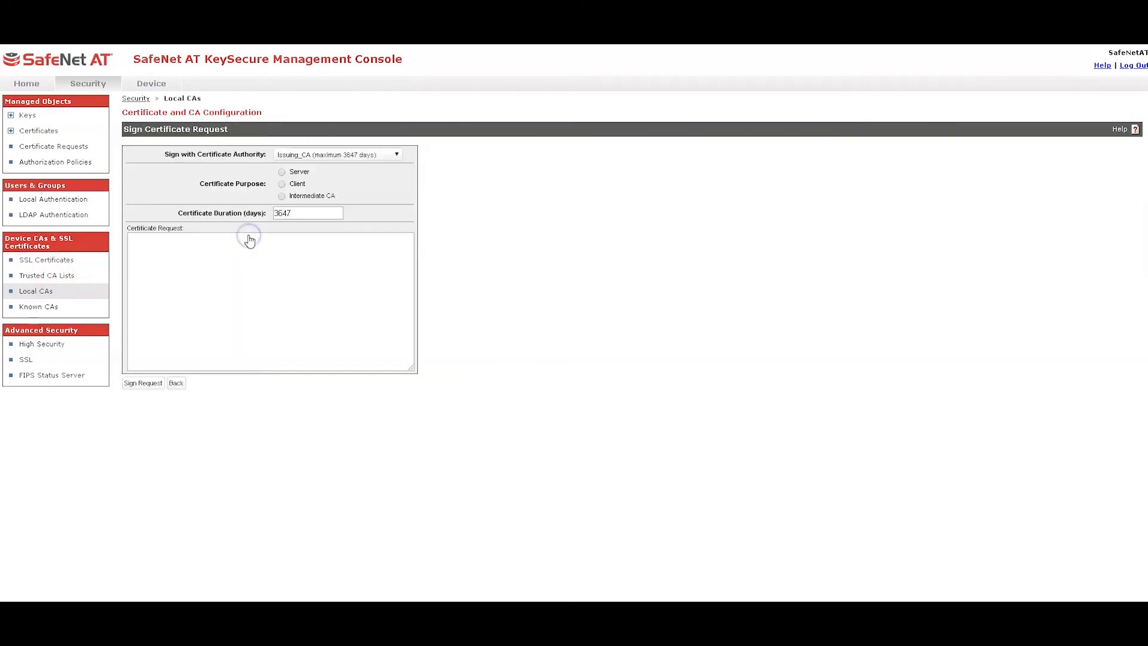
left_click(281, 183)
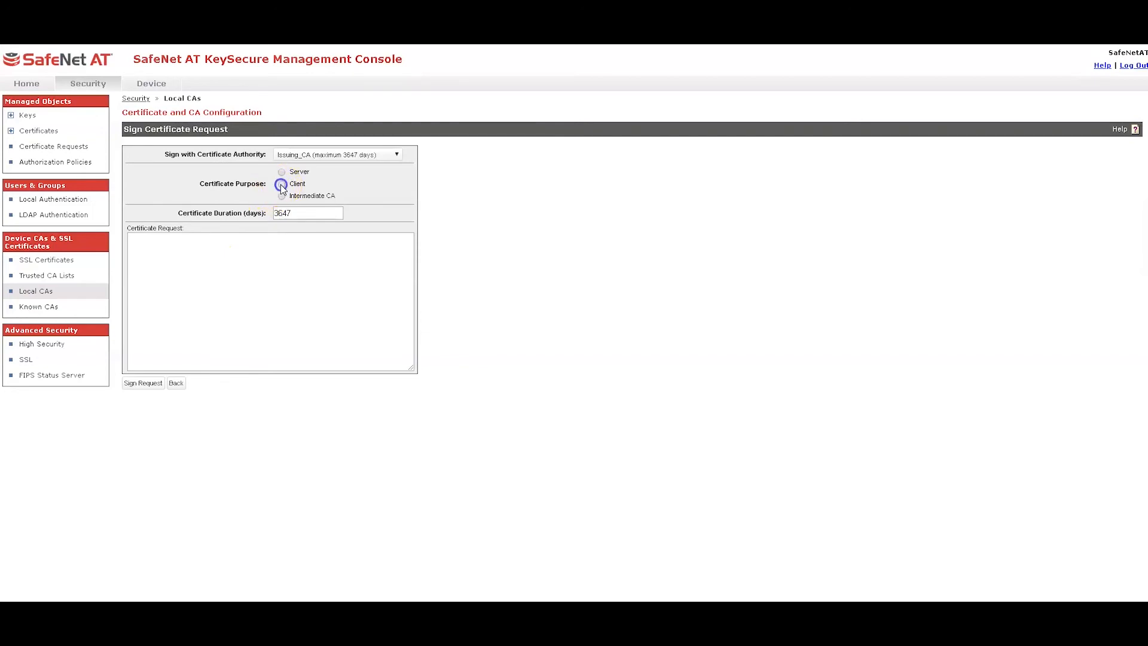
left_click(281, 184)
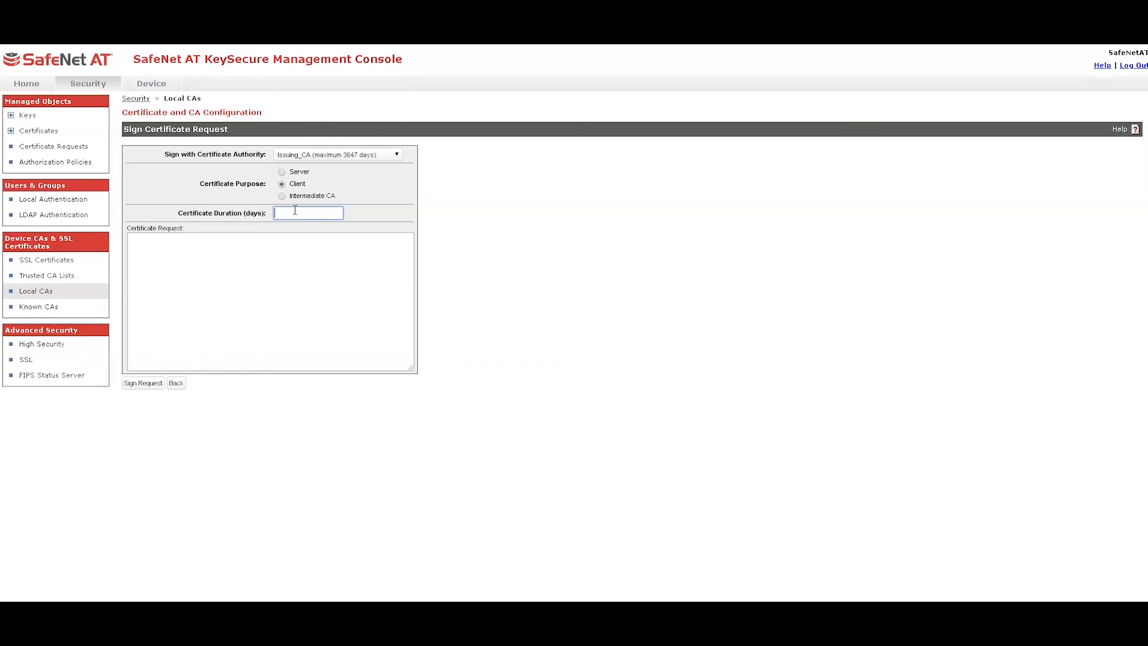
type("730")
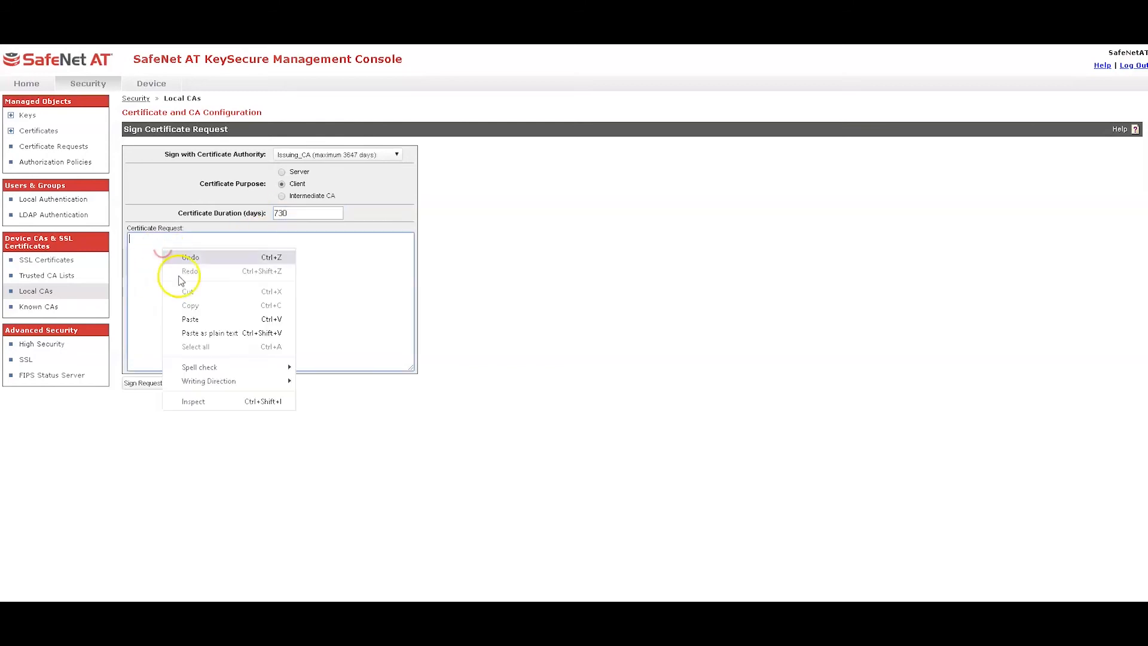
left_click(189, 319)
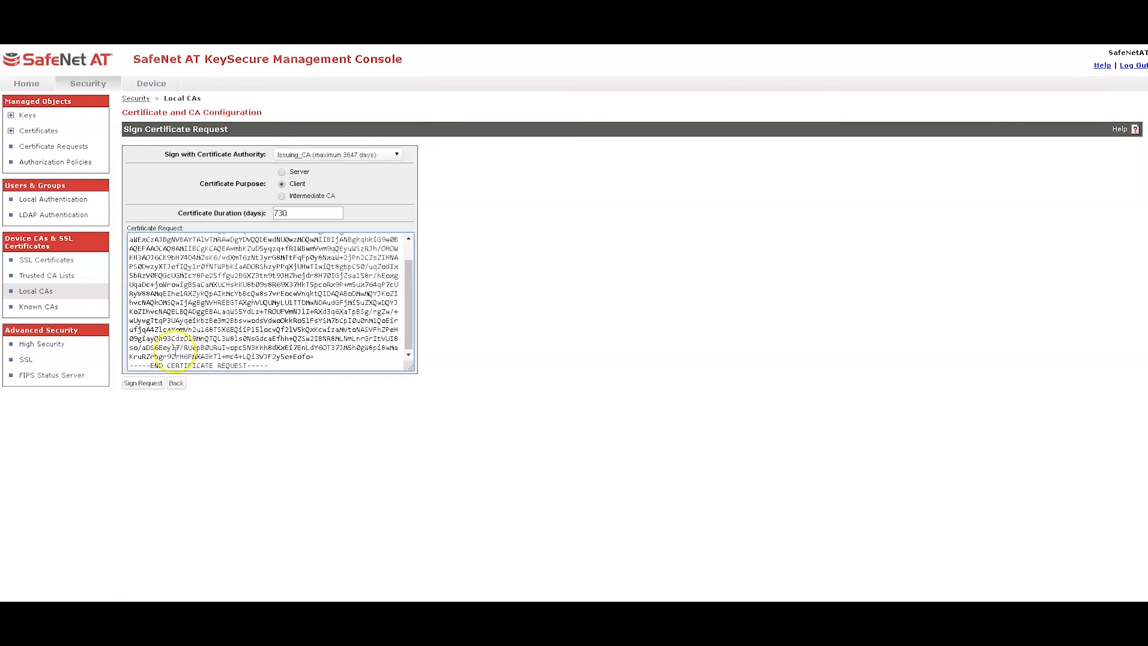
left_click(142, 383)
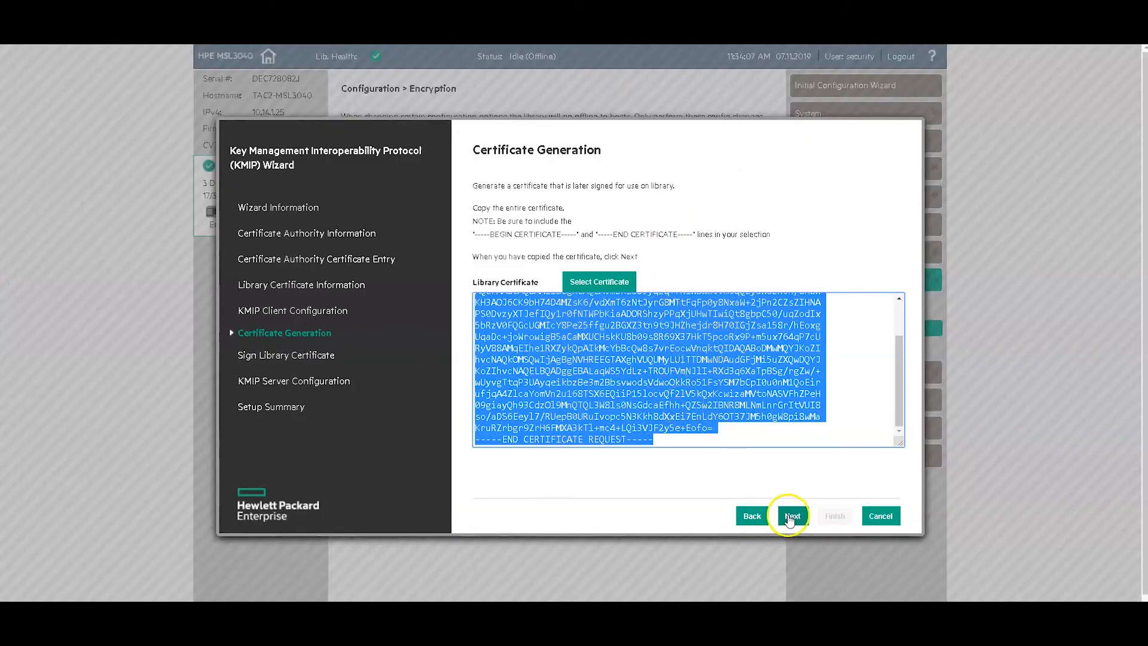
Step: Paste the signed certificate into the wizard's KMIP Certificate box and continue to KMIP Server Configuration
left_click(792, 515)
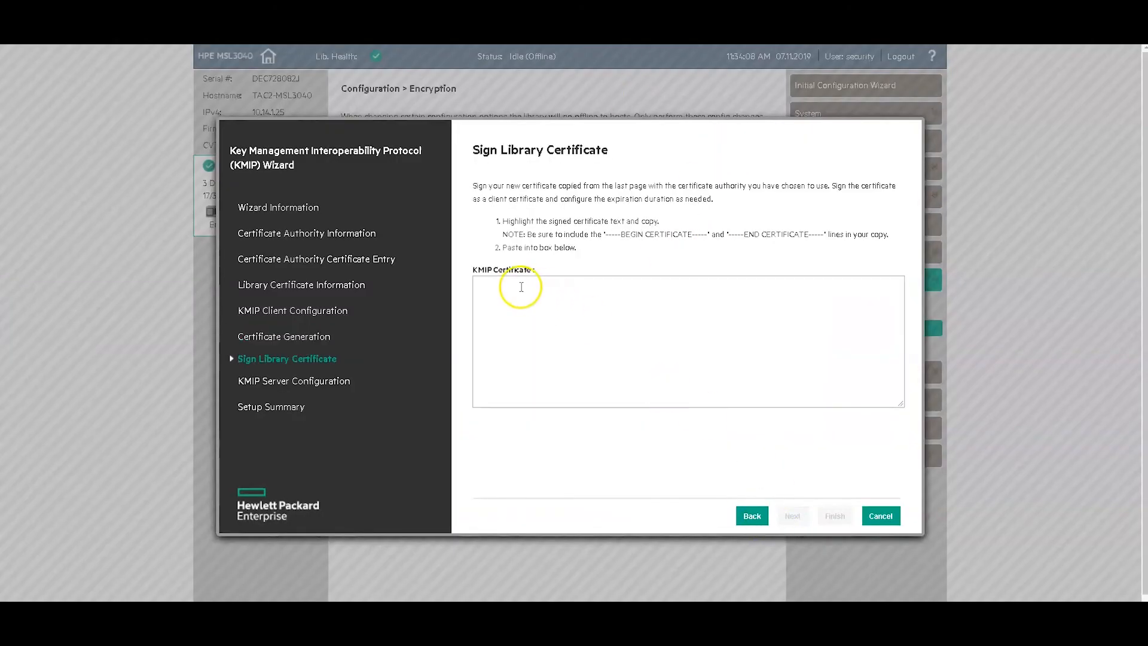
right_click(521, 287)
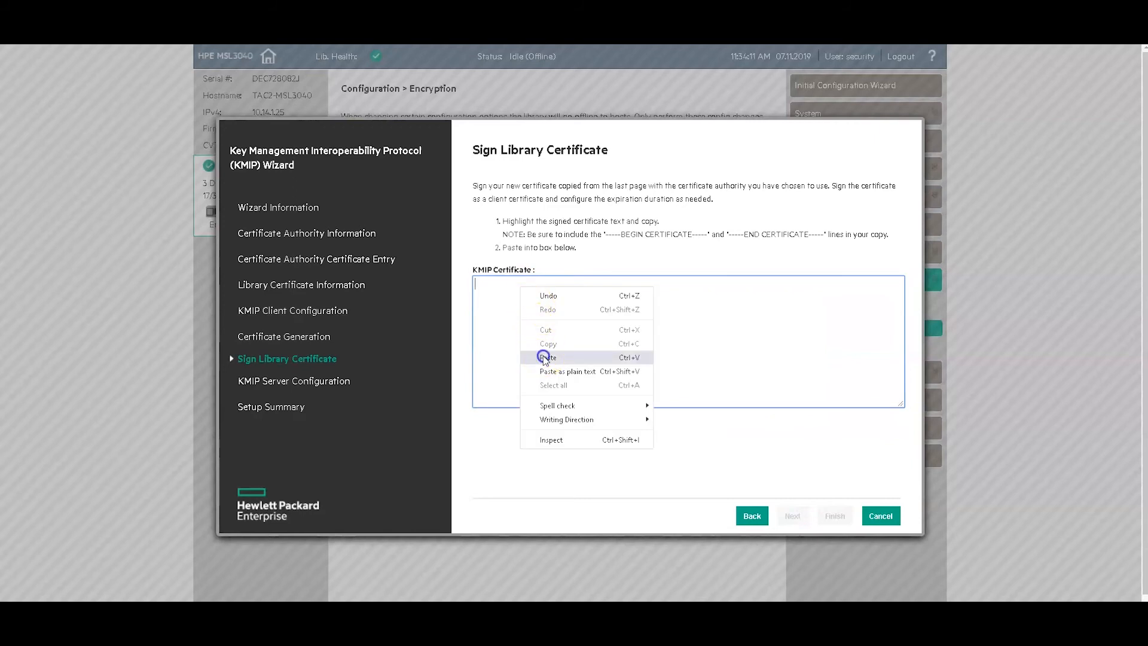
left_click(547, 357)
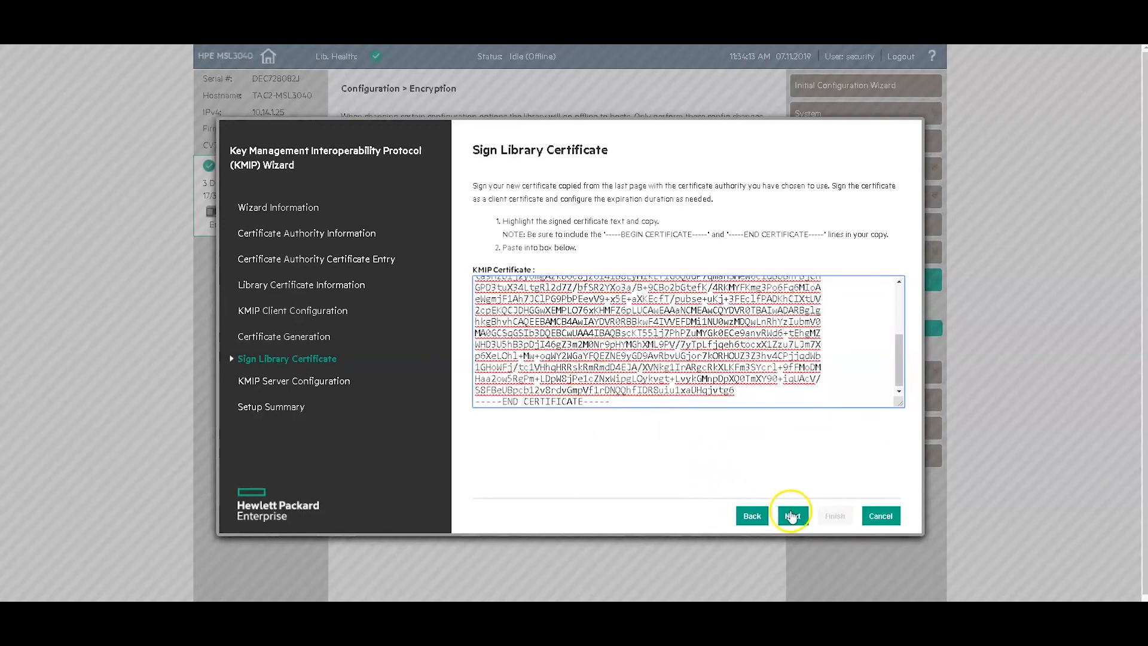
left_click(792, 515)
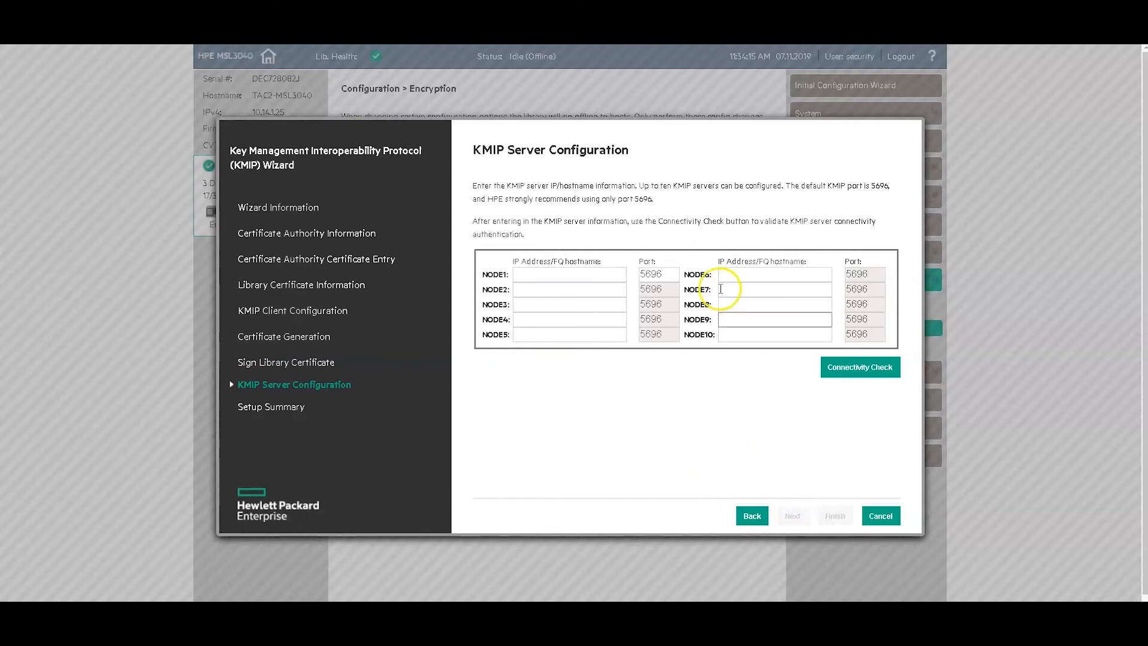
Step: Start entering the KeySecure server address '10' in the NODE1 IP Address field
left_click(570, 274)
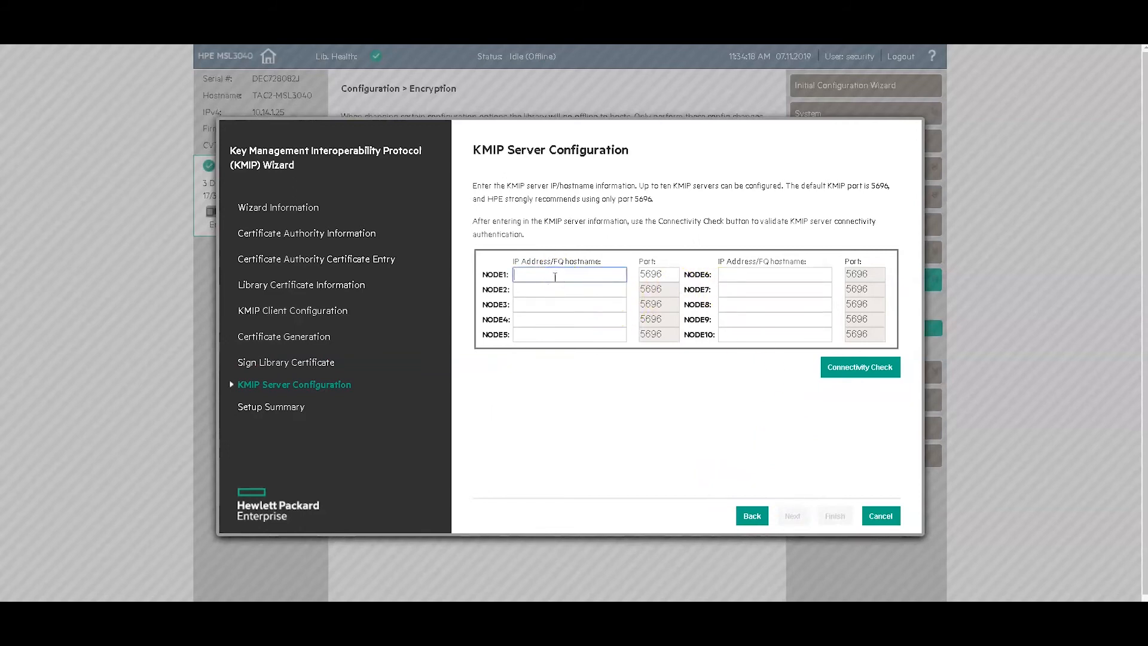
type("10")
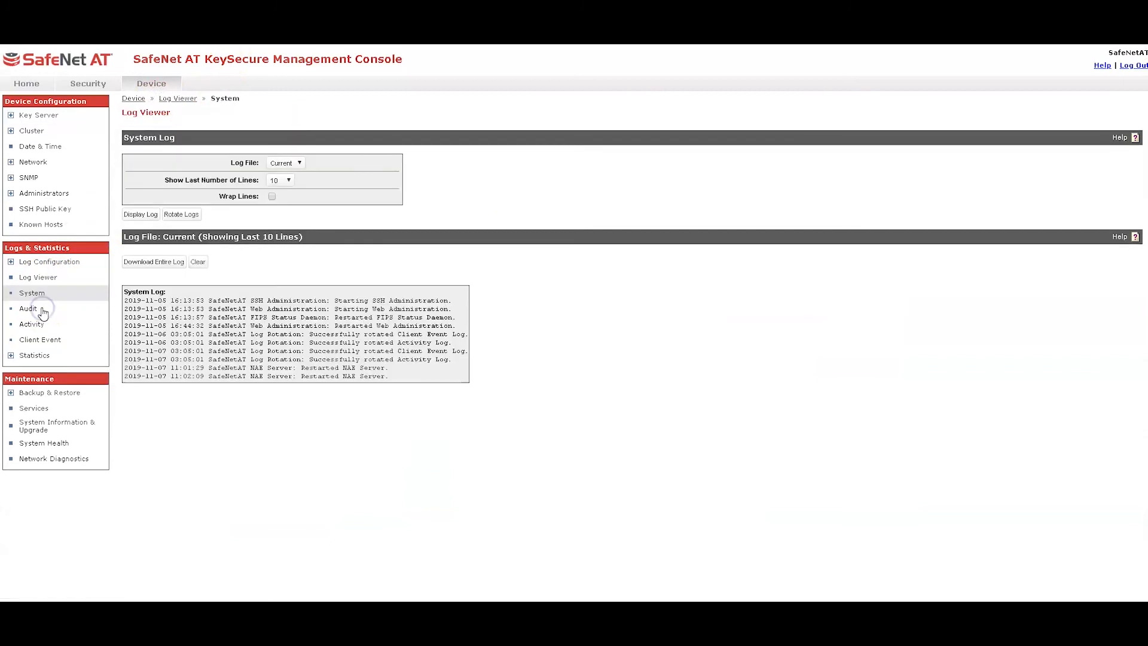
Step: Clear KeySecure's Activity log, run the connectivity check to 10.14.7.84, and refresh the log
left_click(32, 323)
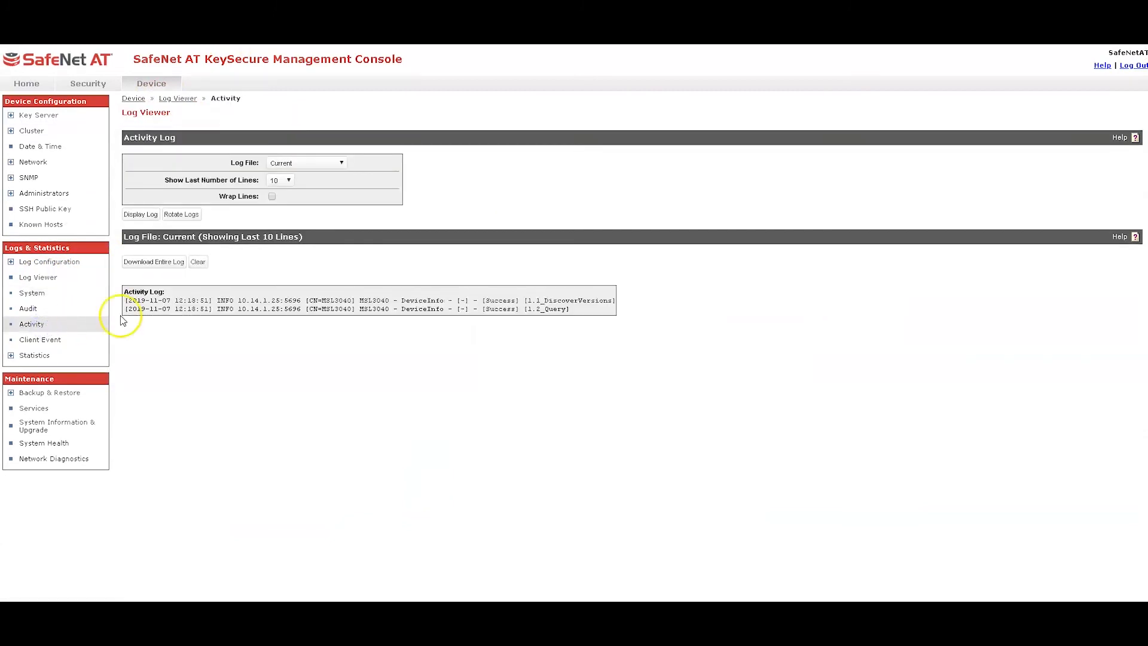
left_click(197, 261)
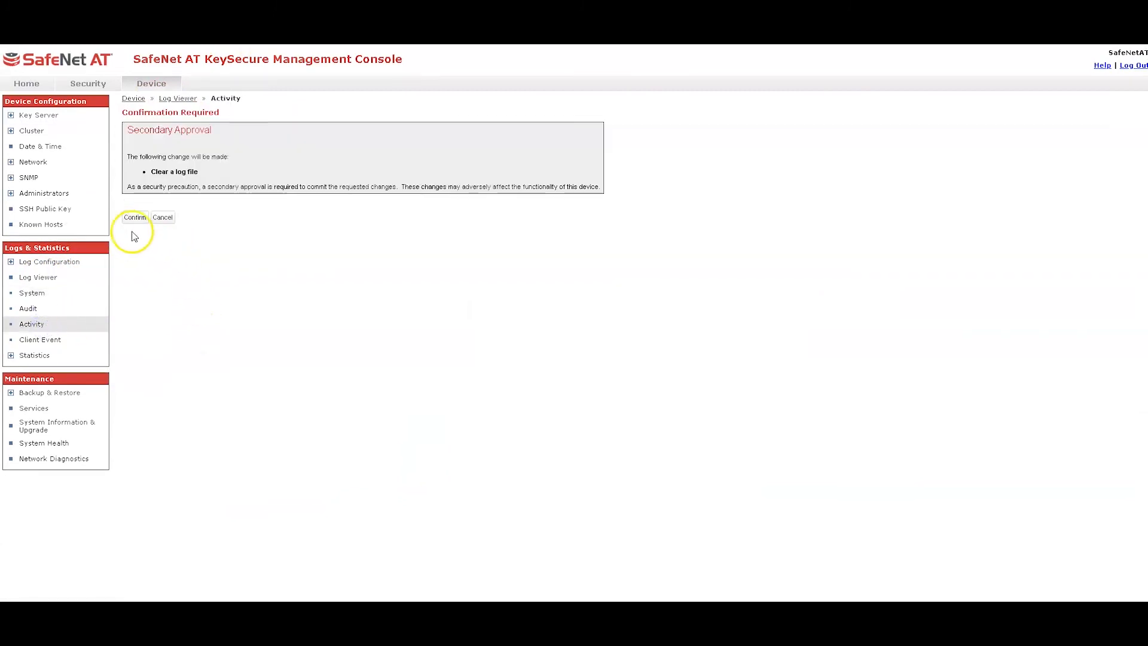
left_click(135, 217)
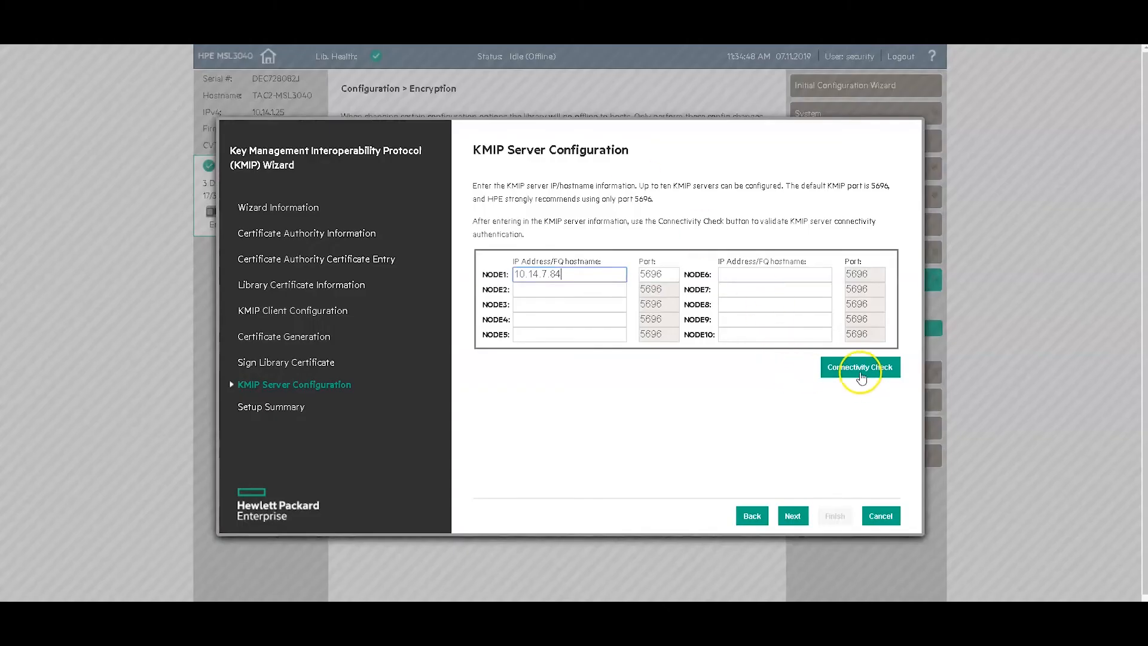
left_click(859, 366)
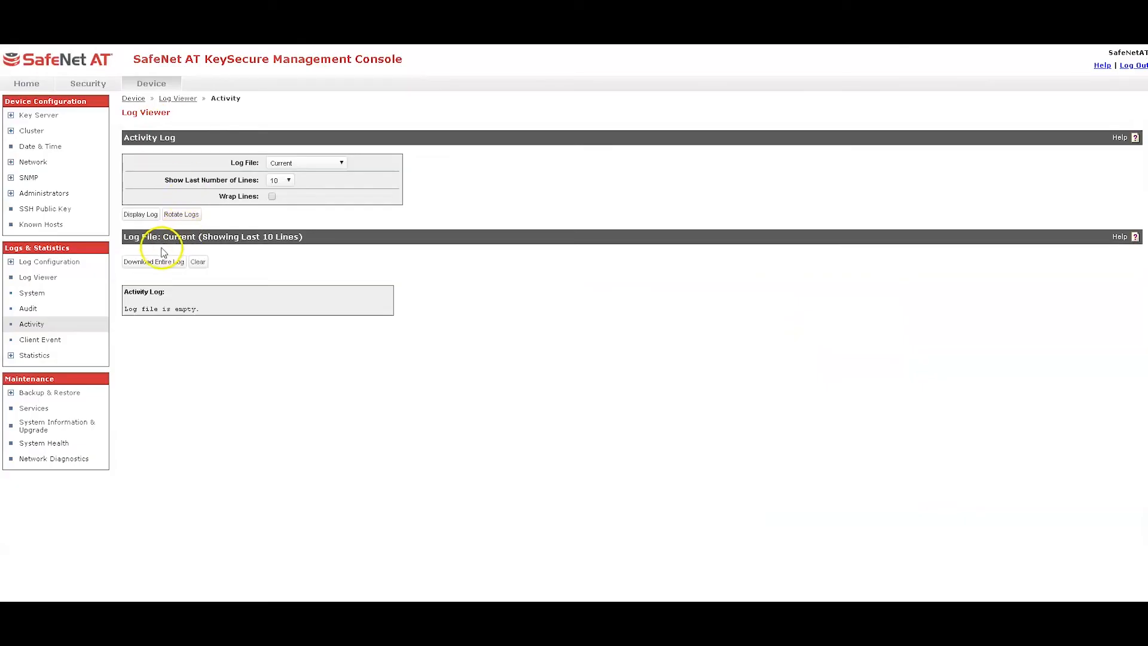
left_click(139, 214)
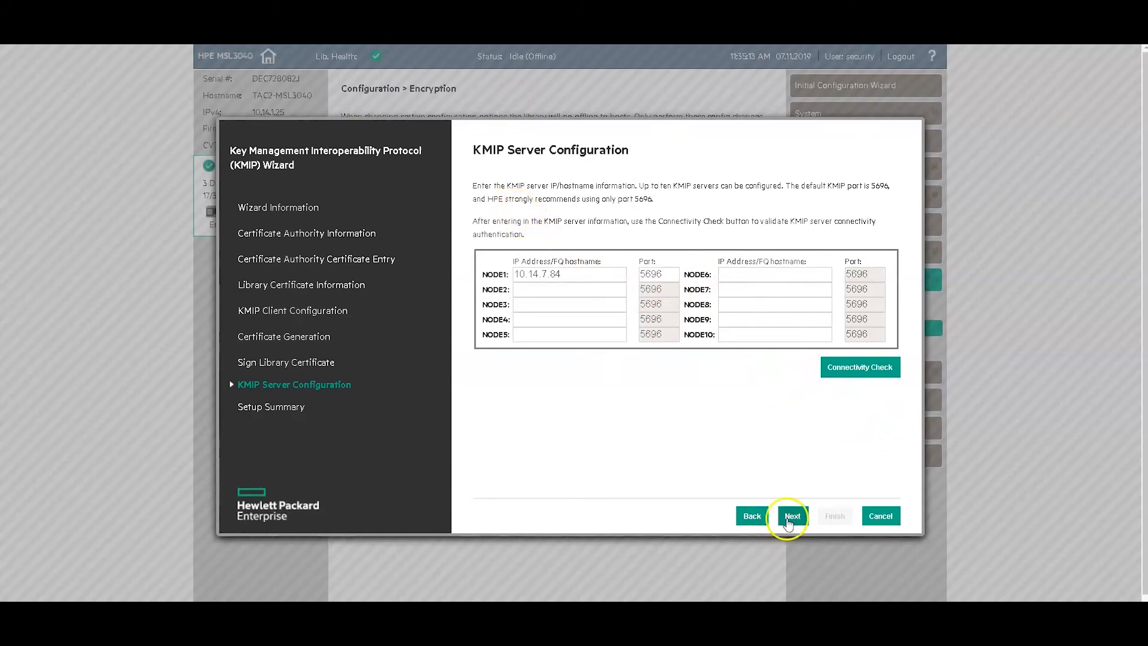
Step: Advance to Setup Summary, finish all KMIP setup tasks, and exit the wizard
left_click(792, 515)
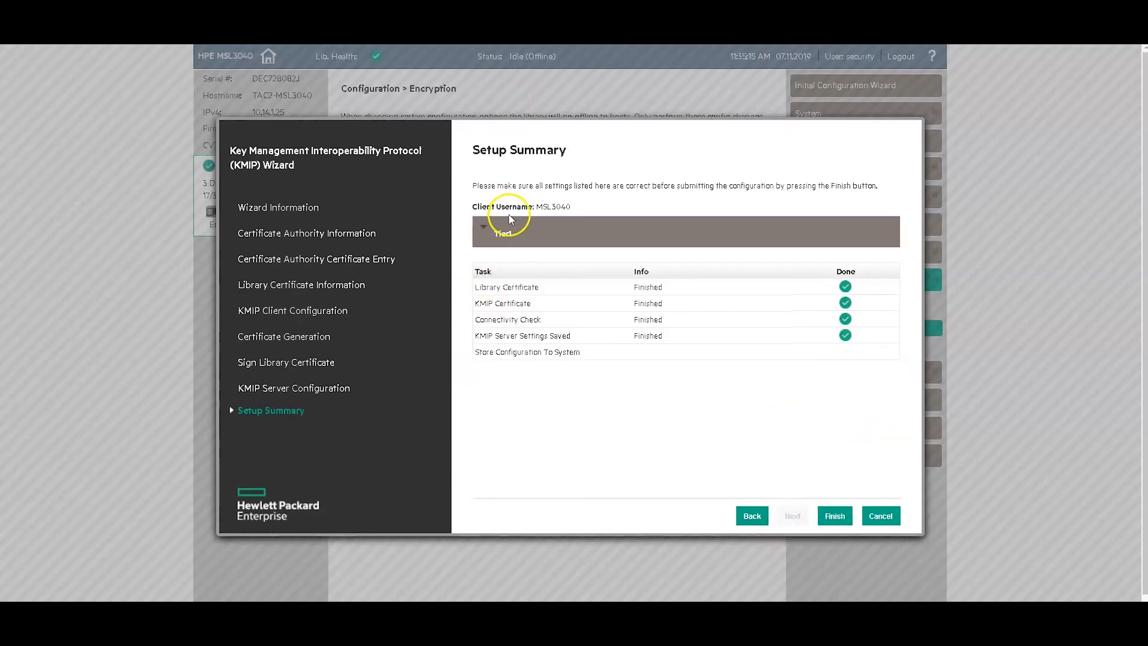
mouse_move(707, 418)
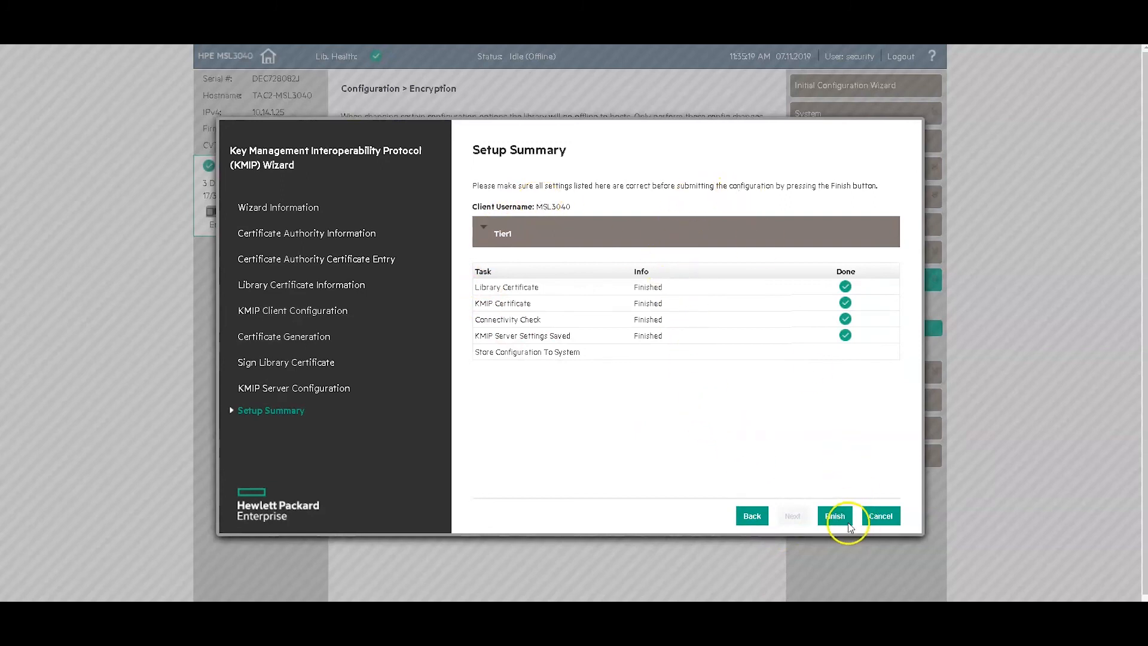
left_click(834, 515)
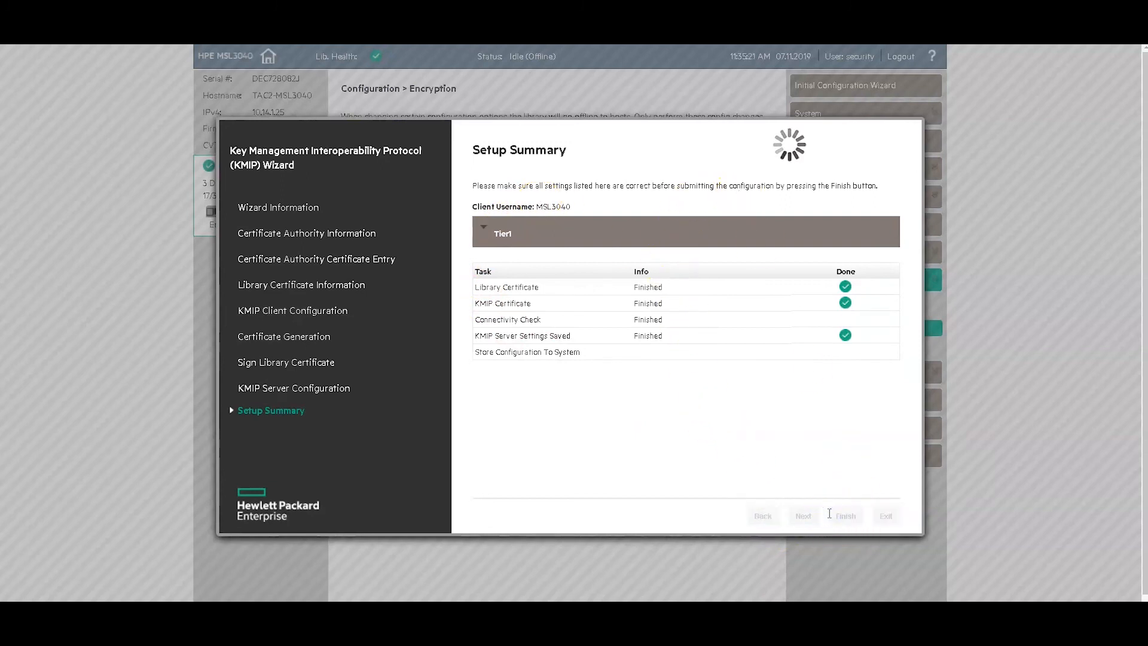
left_click(844, 515)
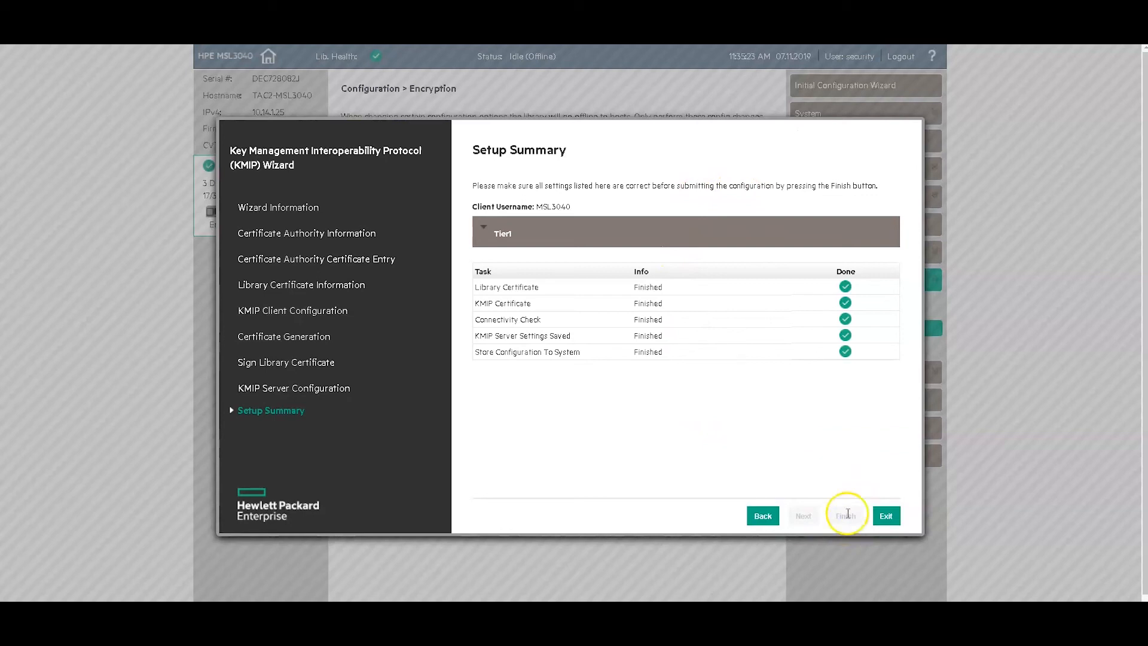
left_click(845, 516)
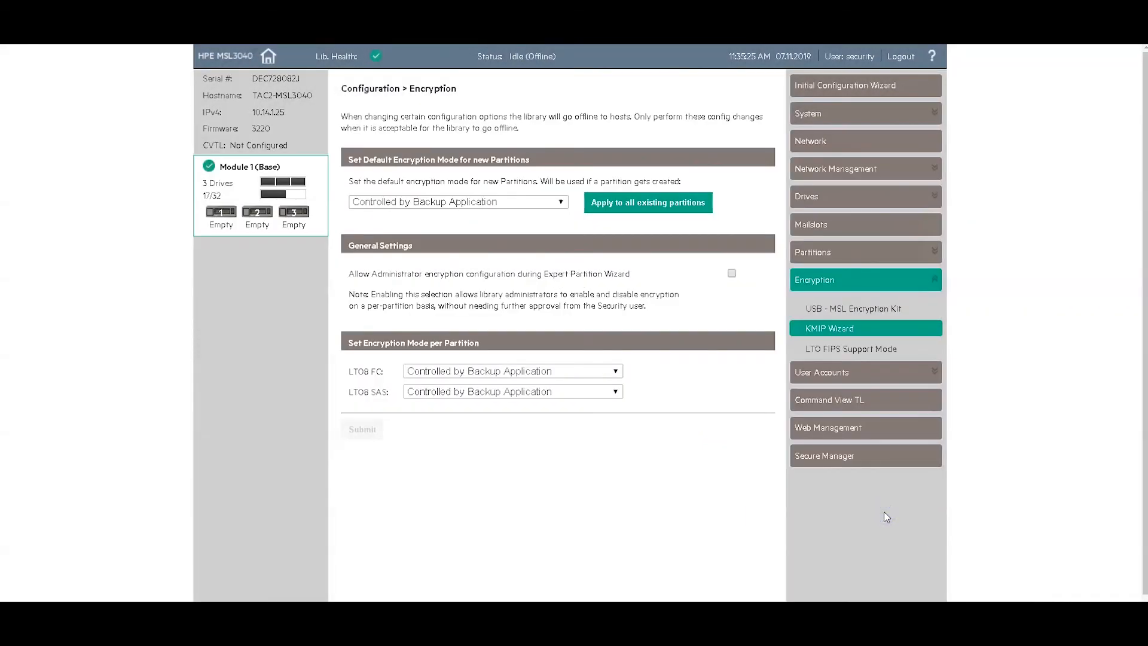
mouse_move(717, 129)
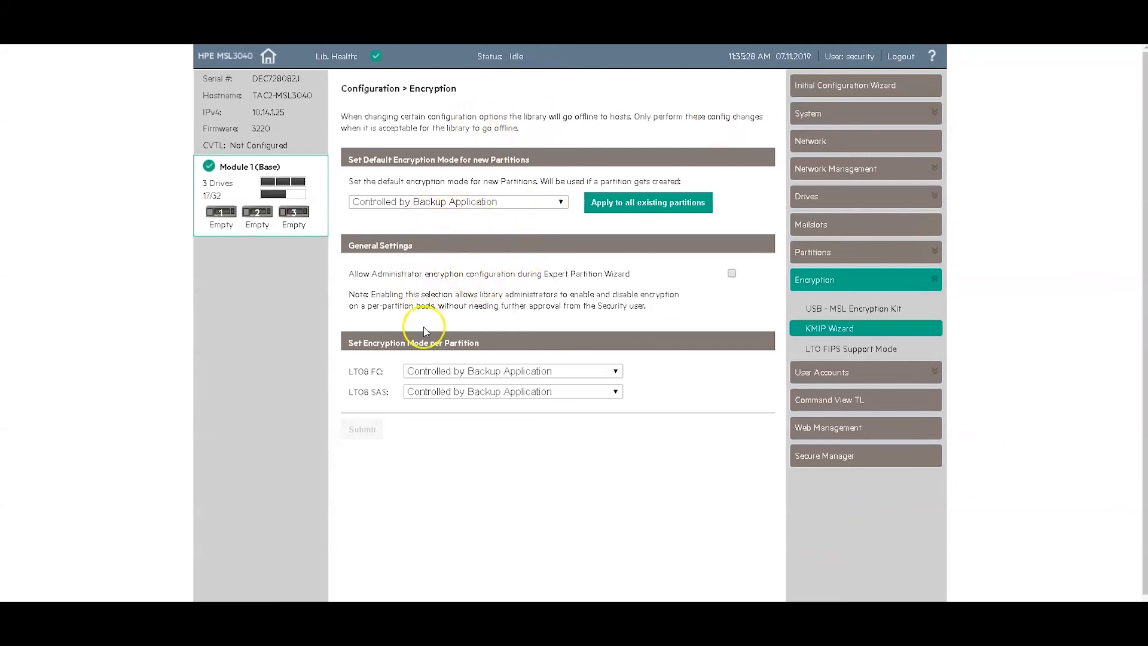
mouse_move(430, 356)
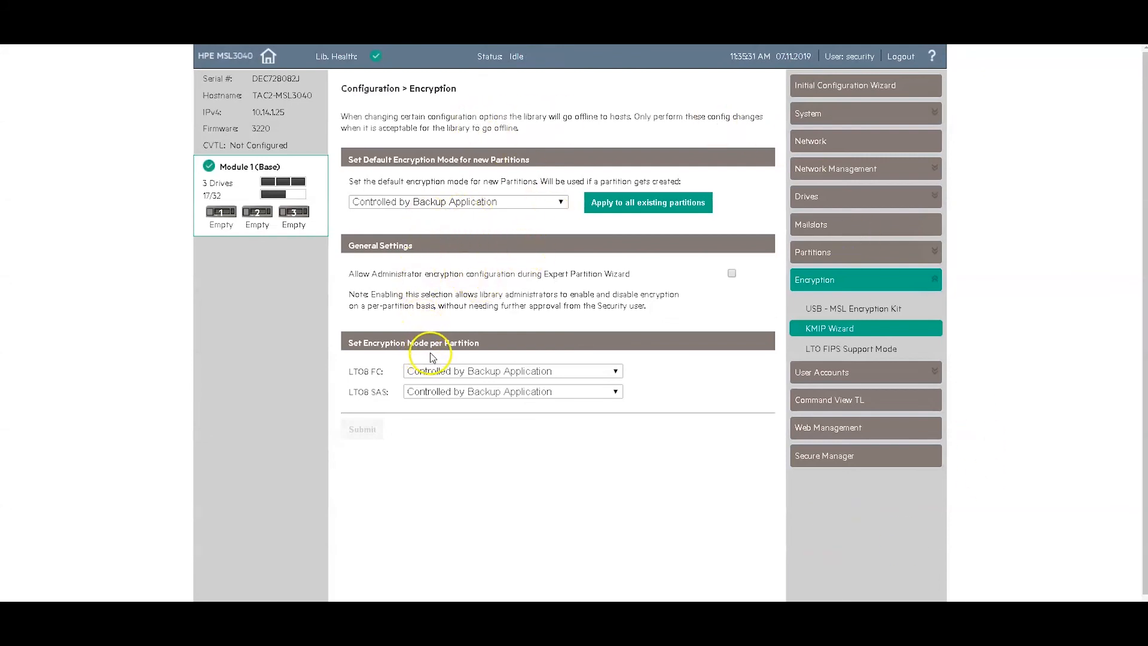
mouse_move(503, 212)
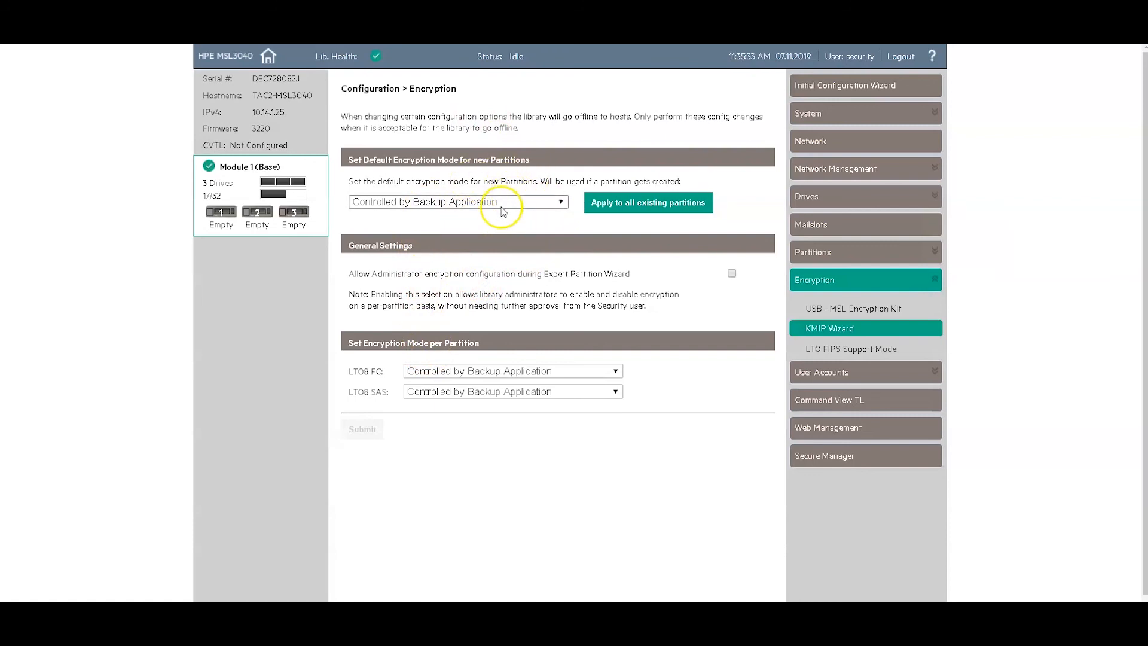
Step: Set default, LTO8 FC and LTO8 SAS encryption to KMIP (Licensed) and submit
left_click(456, 201)
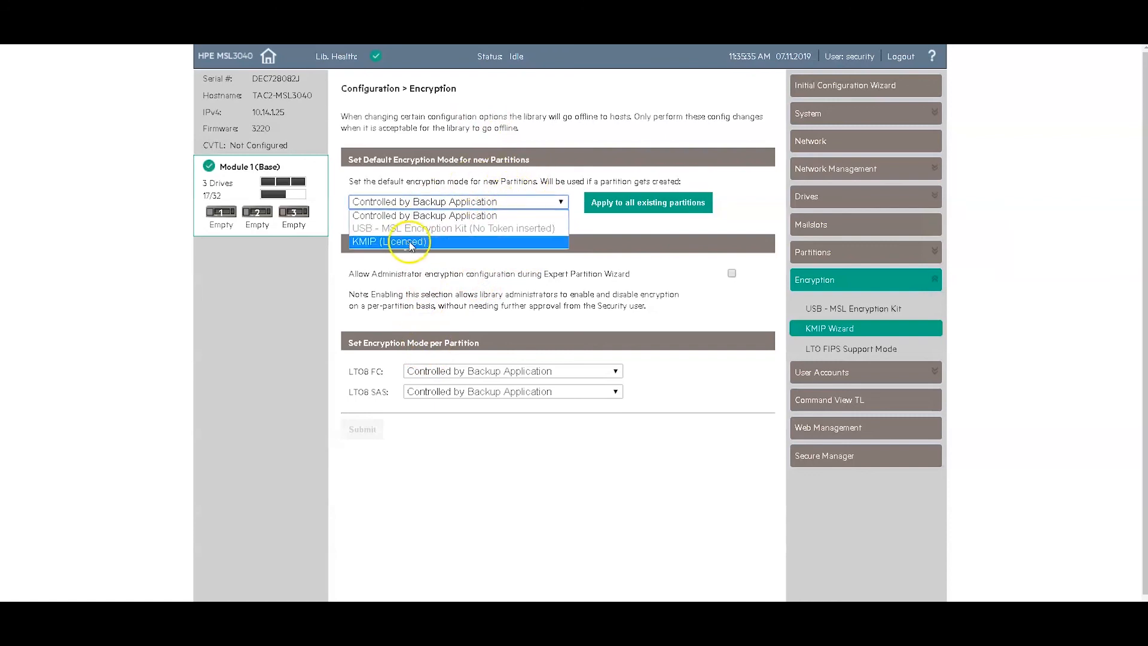
left_click(512, 371)
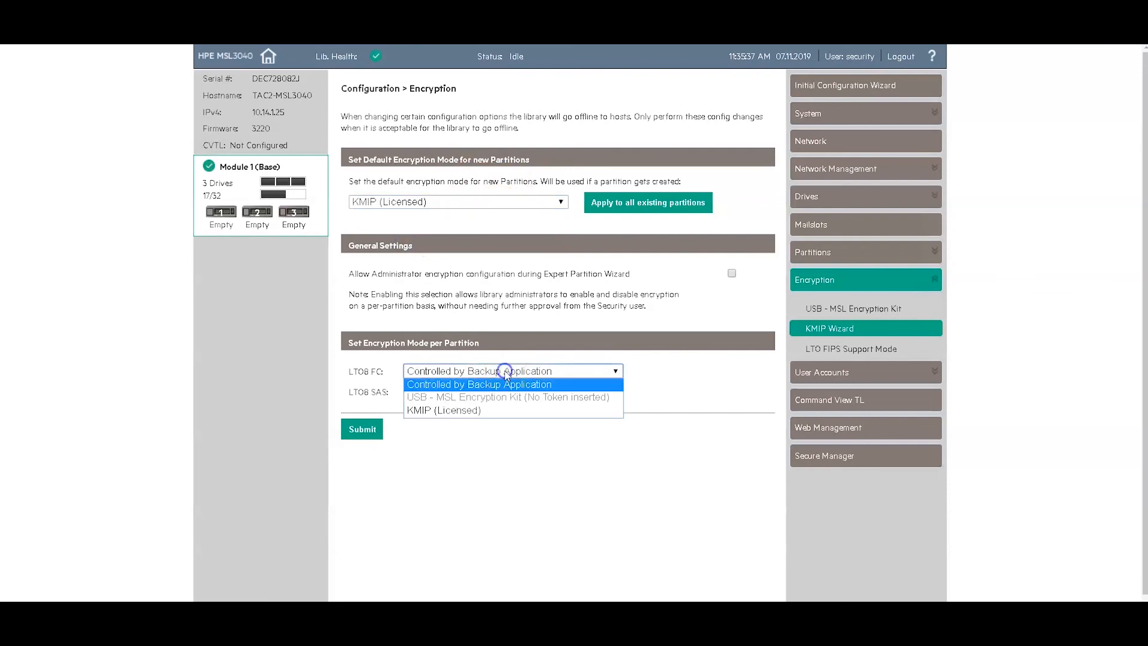
left_click(443, 410)
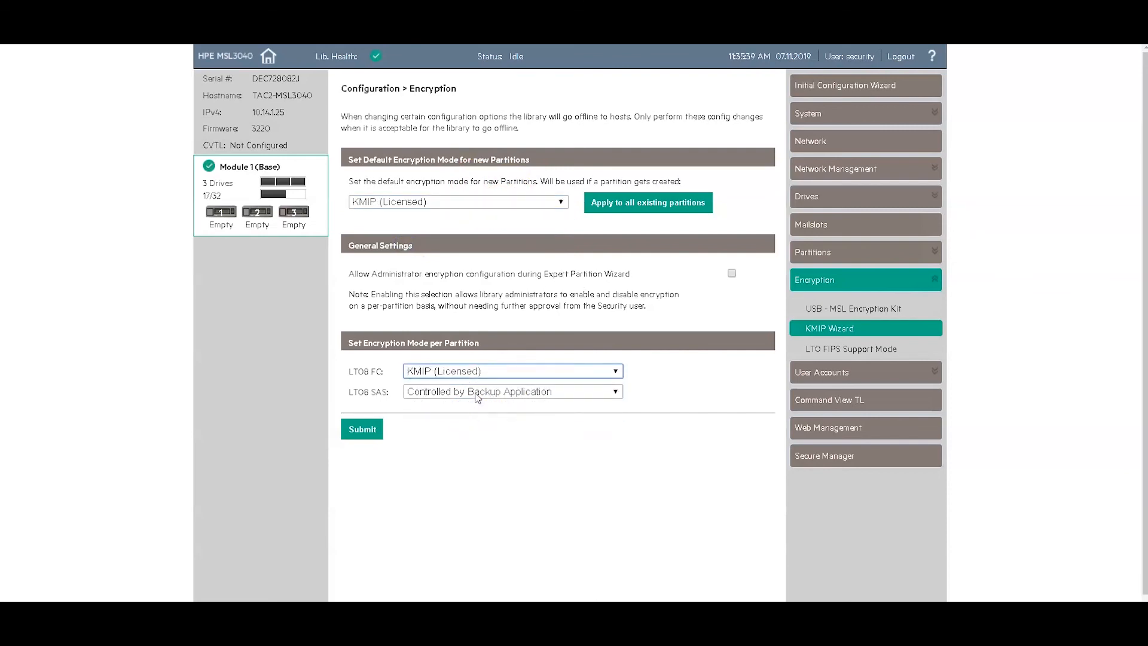
left_click(512, 391)
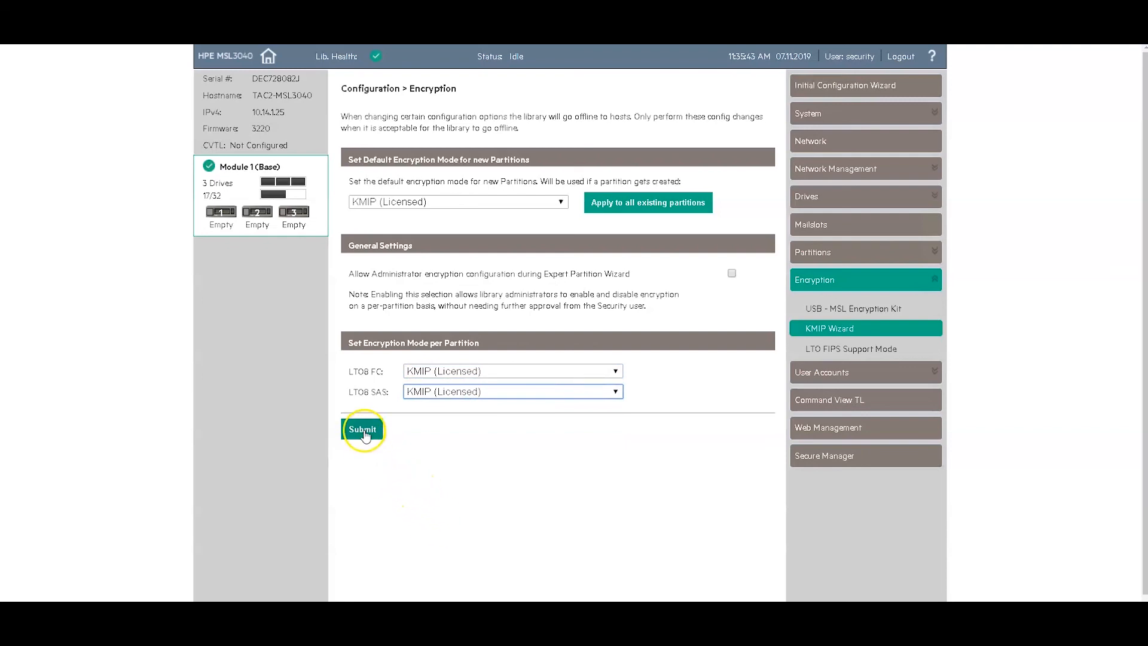
left_click(363, 429)
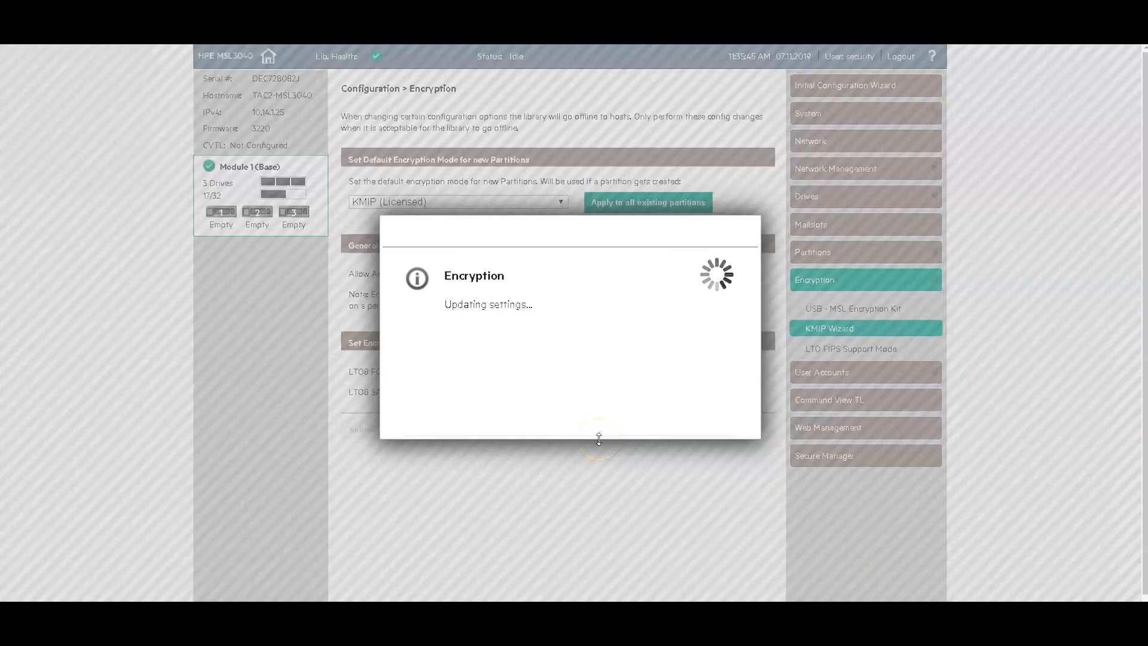